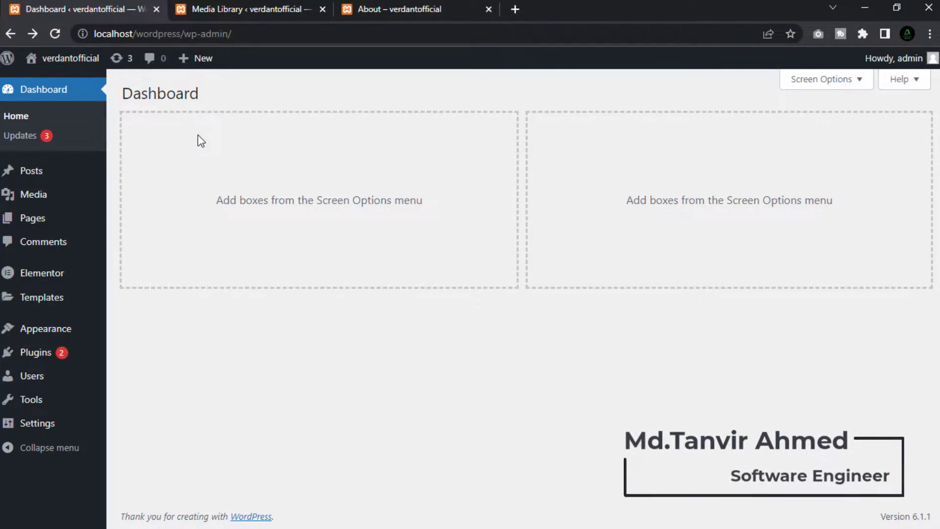
mouse_move(32, 217)
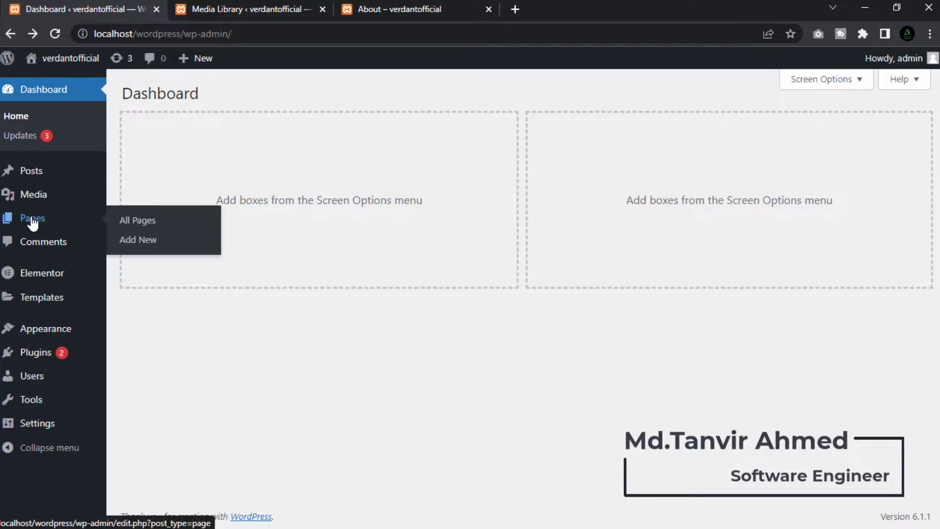
Step: Open the About page in Elementor from the Pages list
click(137, 220)
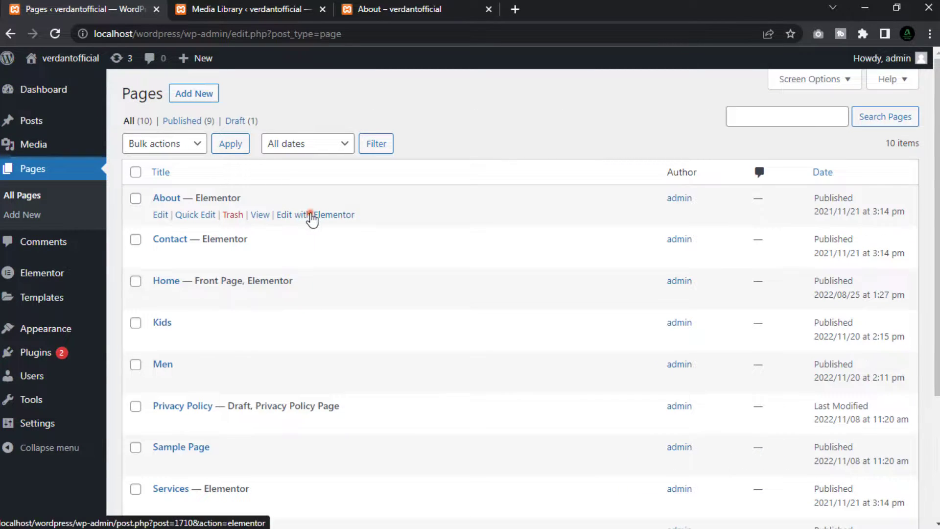
click(315, 215)
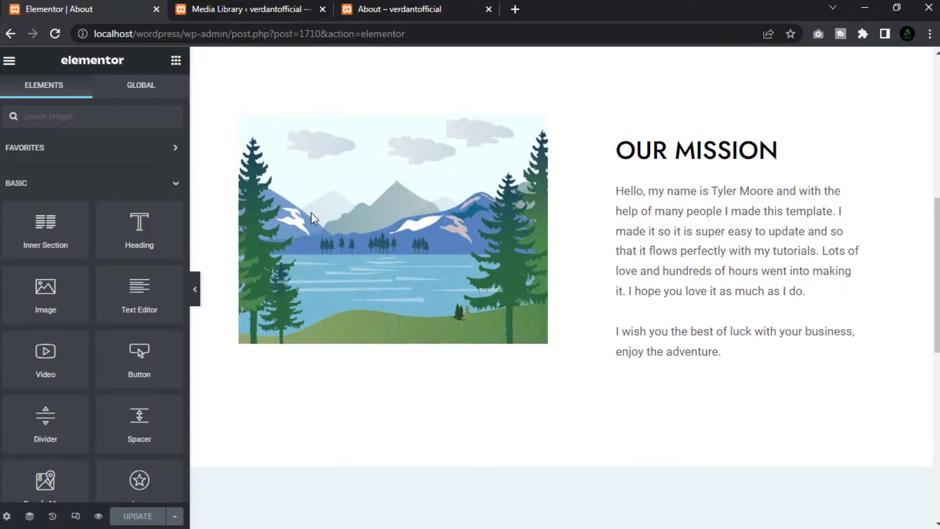
Step: Add a one-column section at the page bottom with 10 px bottom padding
scroll(down, 3)
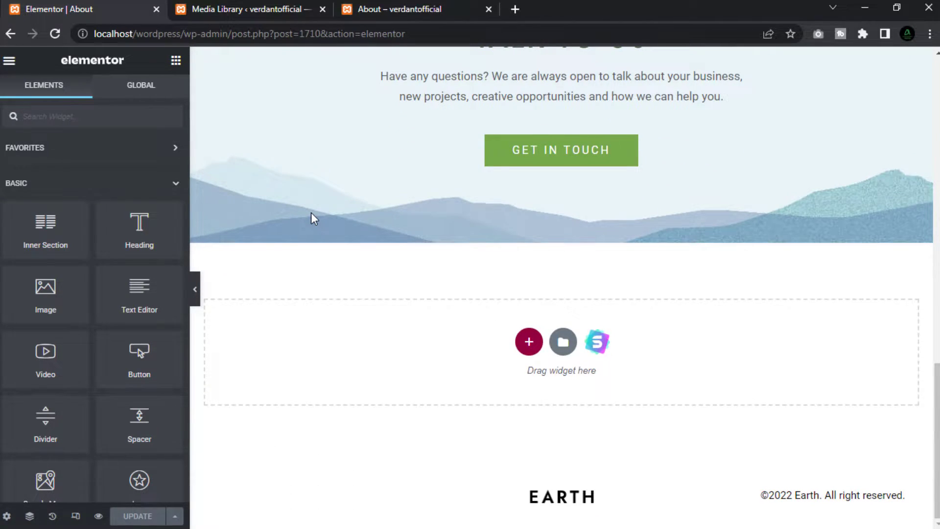
mouse_move(488, 298)
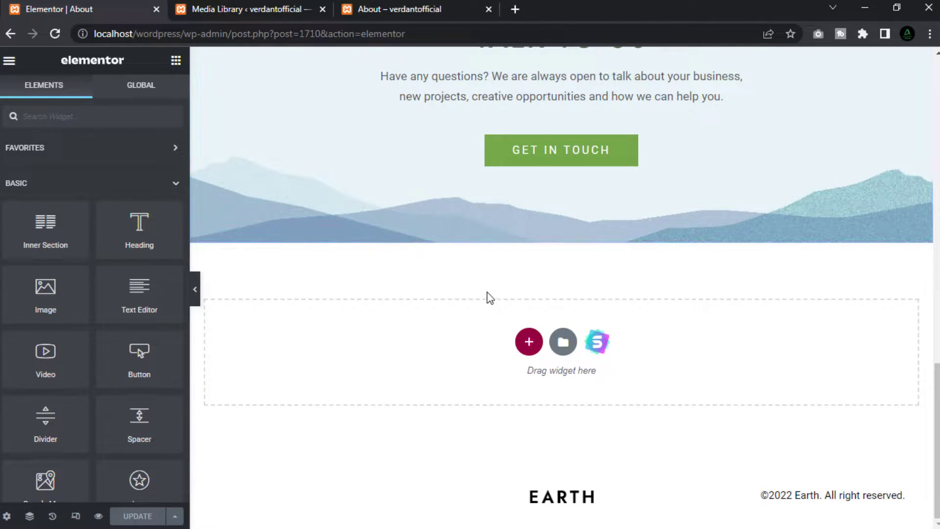
click(528, 341)
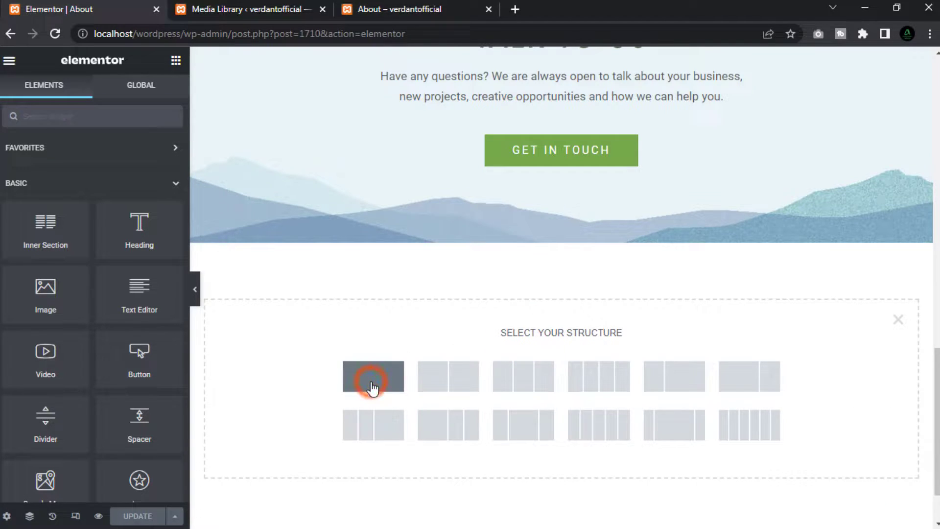
click(373, 376)
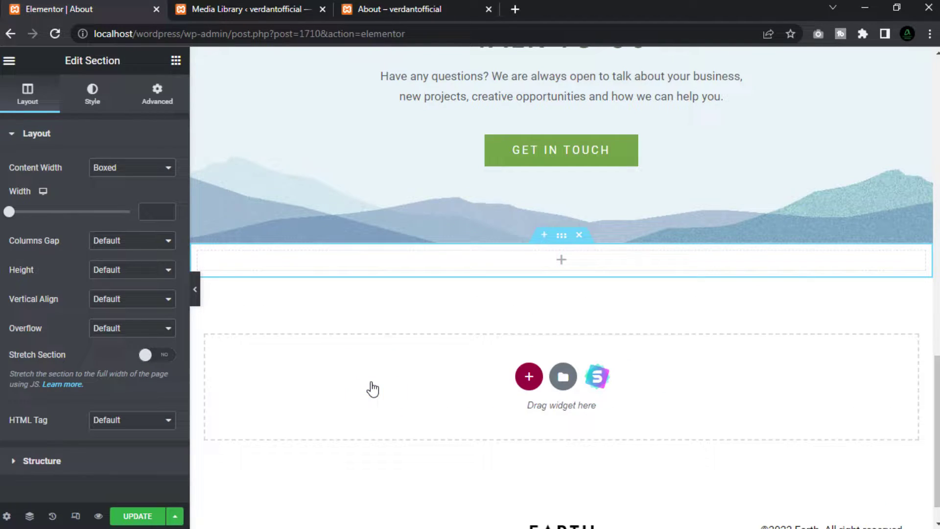
mouse_move(172, 197)
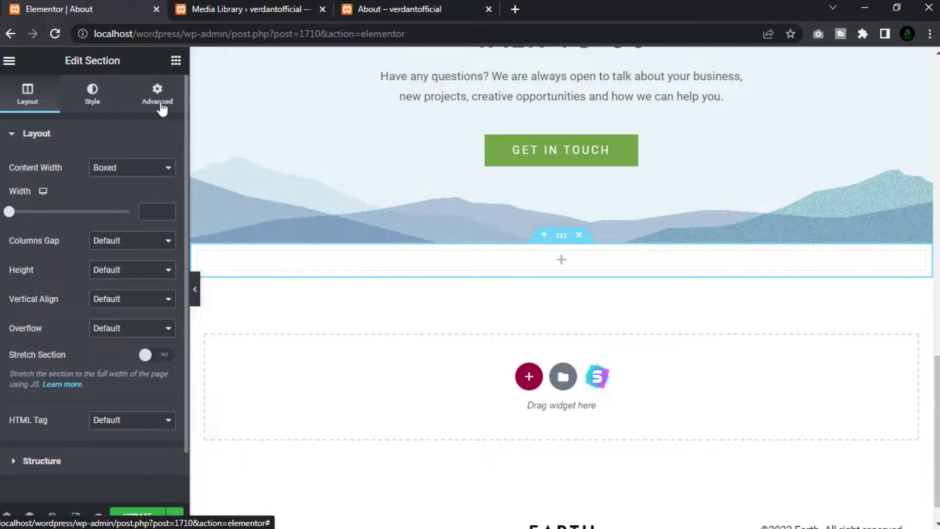
click(156, 94)
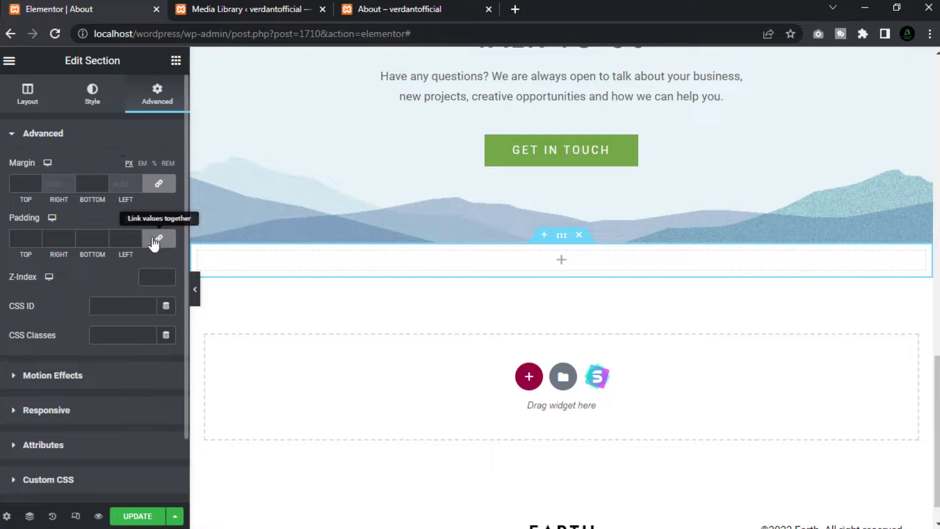
click(158, 239)
text(10)
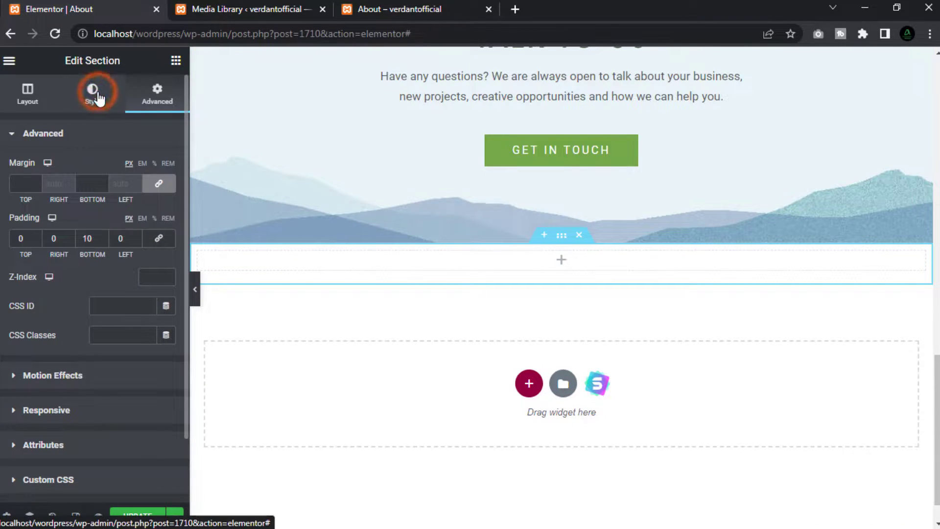
Step: Give the new section a classic dark grey background colour
click(92, 93)
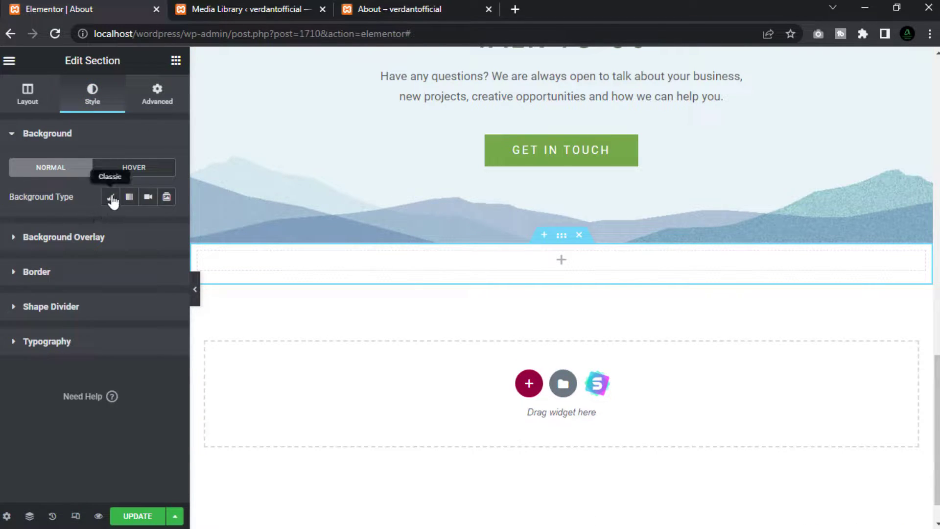
click(110, 196)
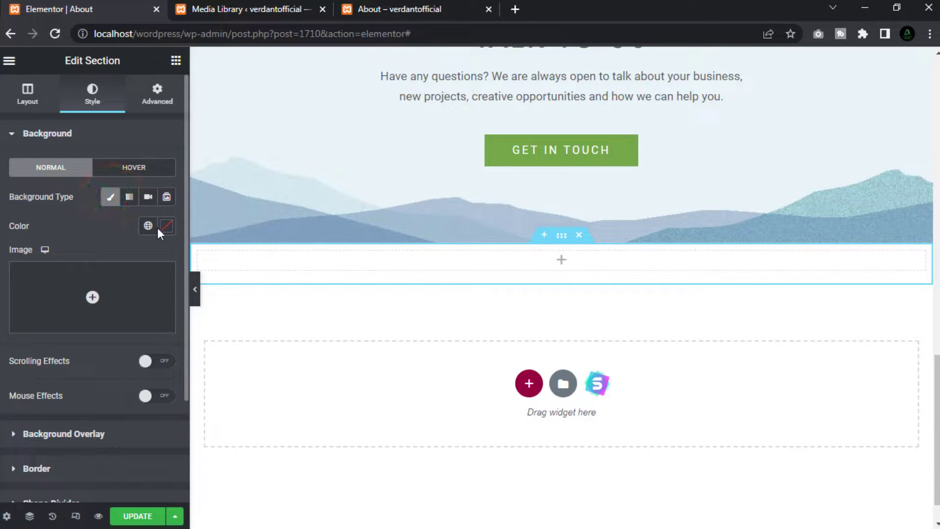
click(166, 225)
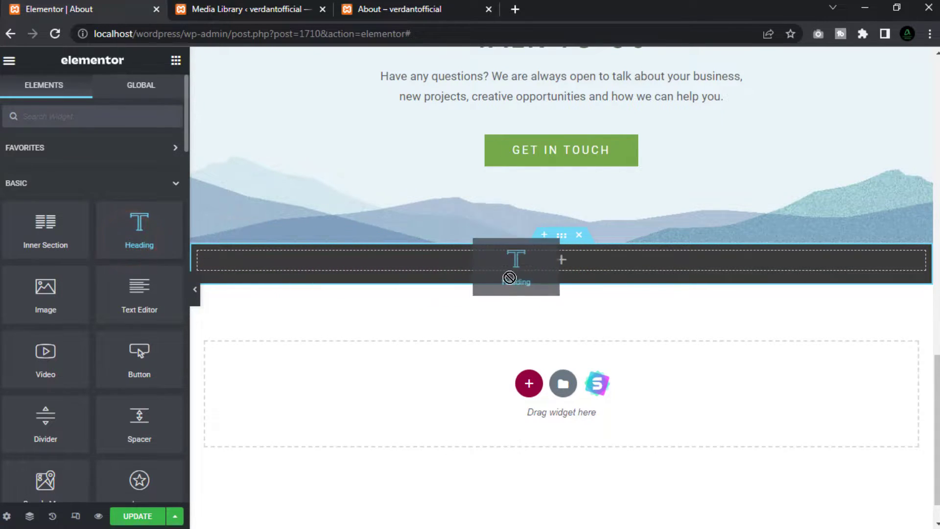
Step: Add a Heading widget with white text at 38 px font size
click(516, 266)
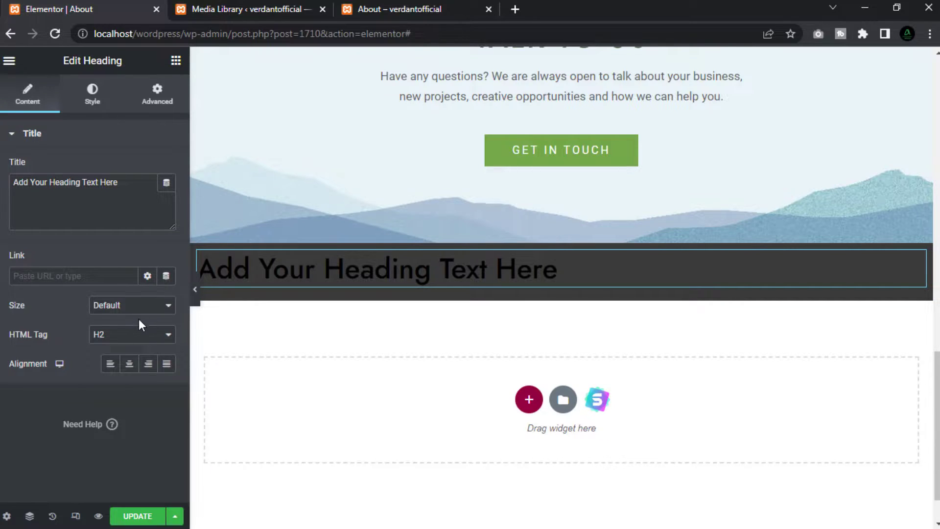
click(91, 94)
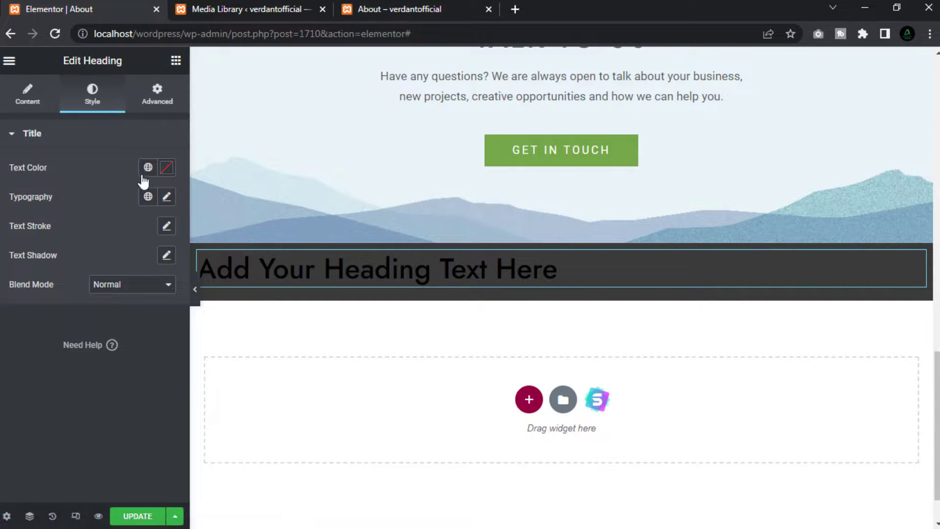
click(167, 167)
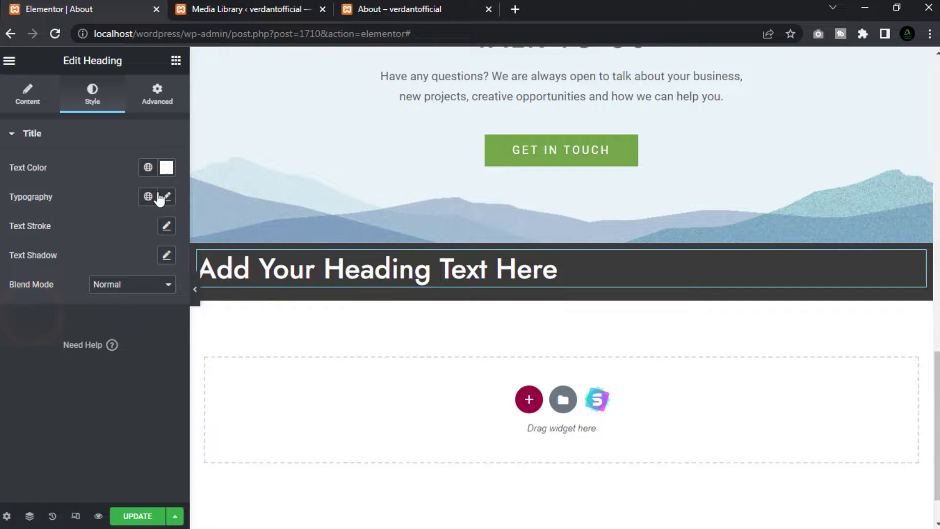
click(167, 197)
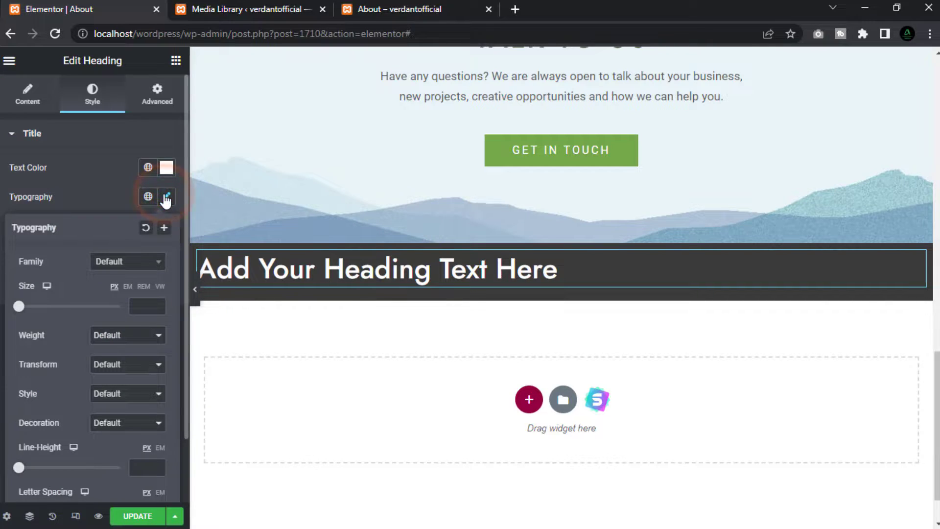
click(147, 306)
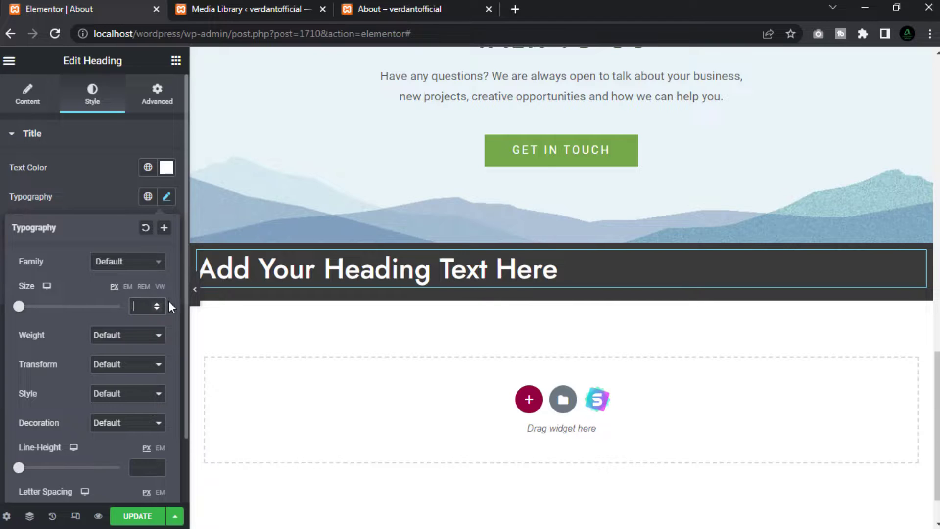
text(38)
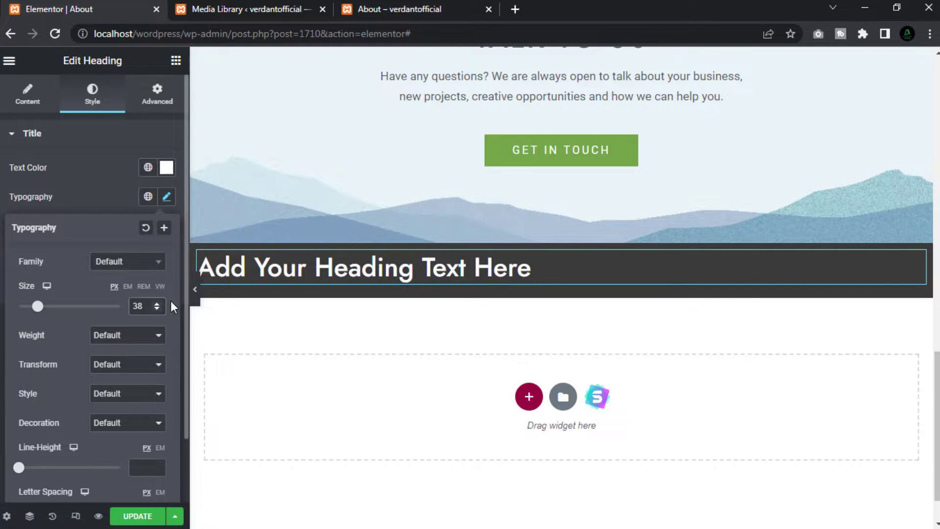
click(166, 197)
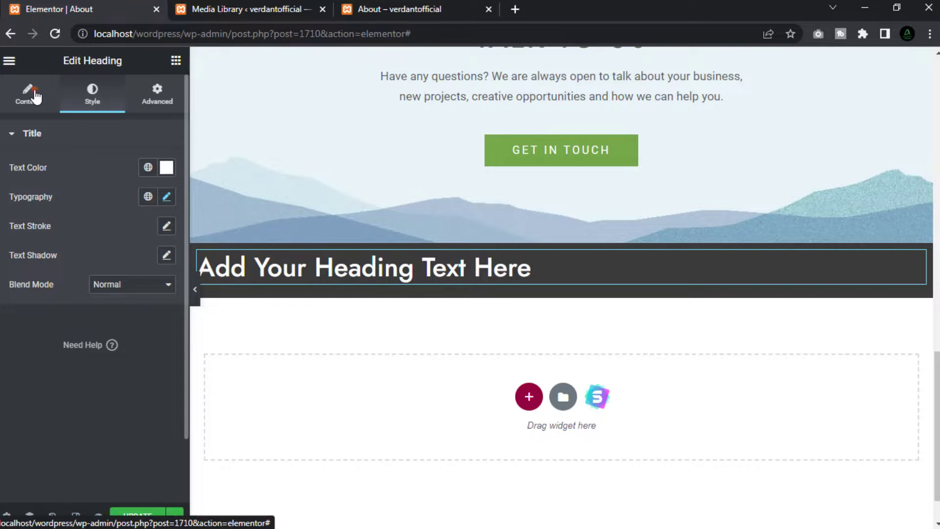
Step: Centre the heading and set its title to OUR BRAND
click(27, 94)
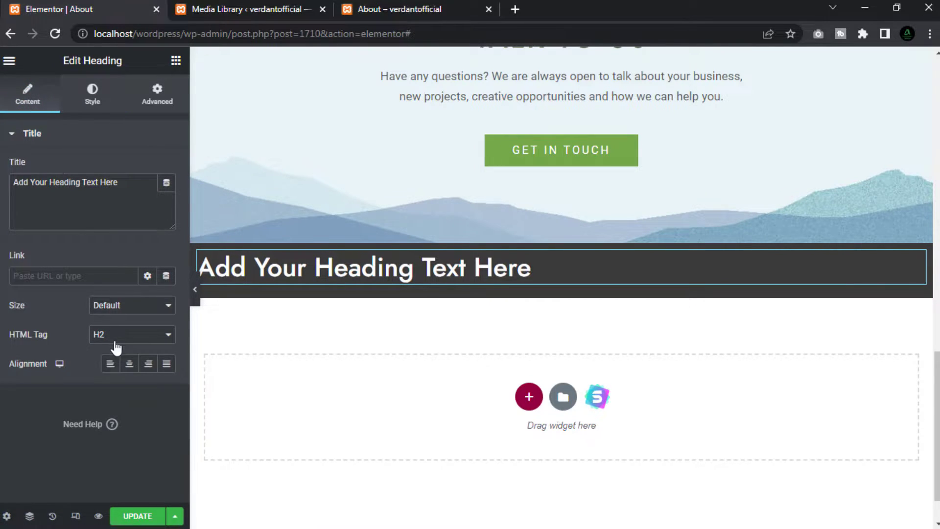
click(128, 364)
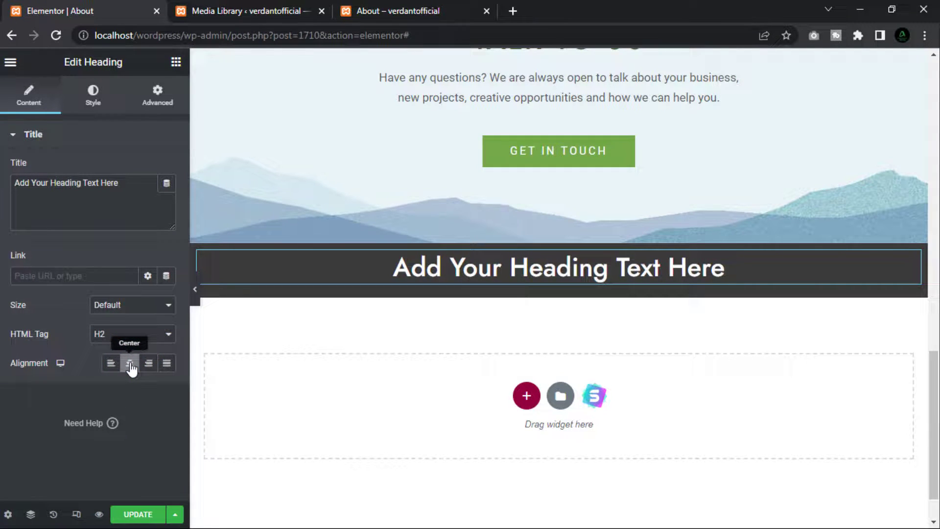
click(129, 363)
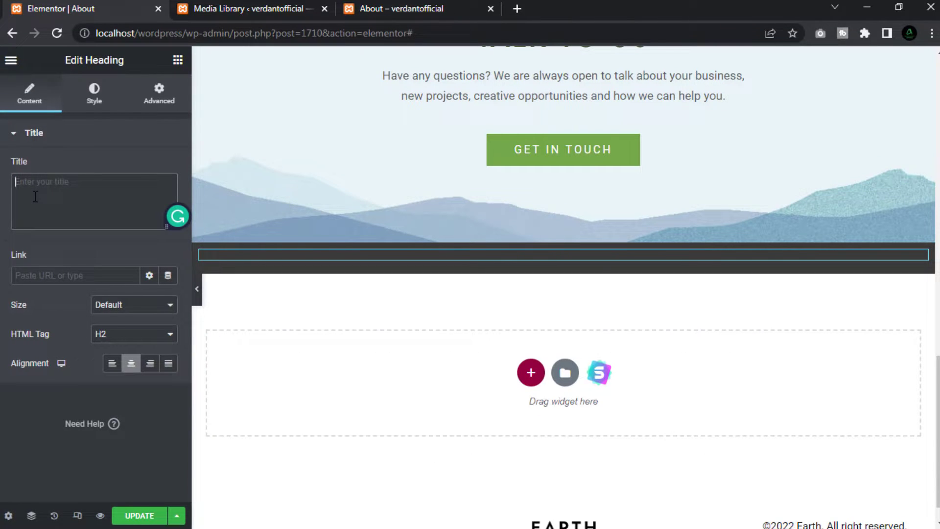
text(OUR BRA)
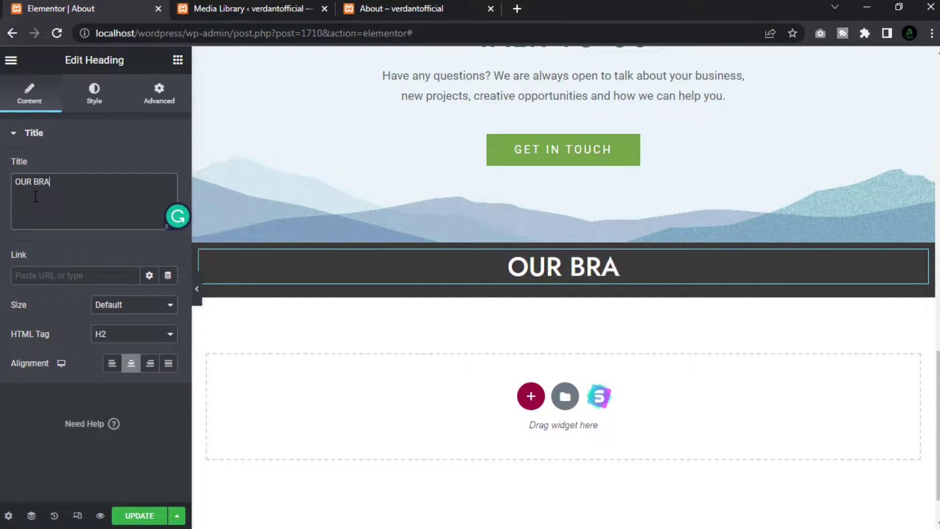
click(178, 60)
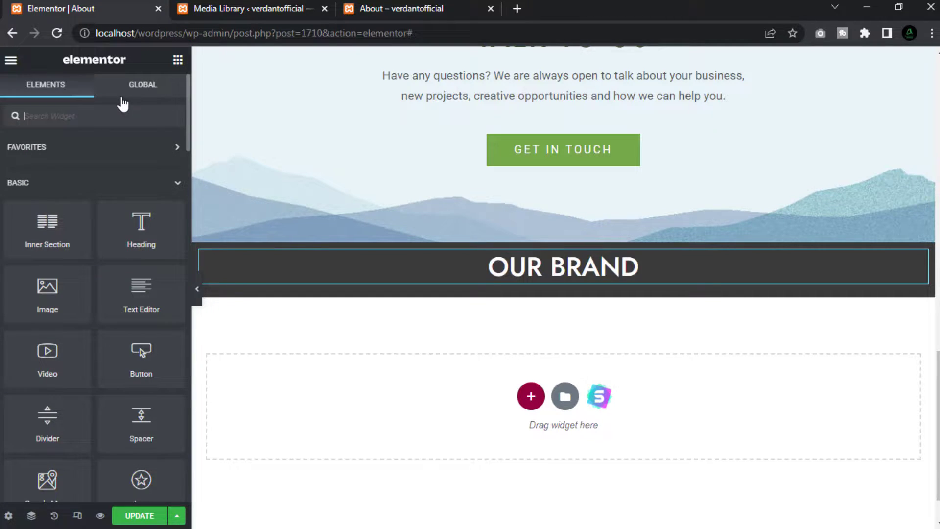
Step: Add a testimonial carousel cut to one slide, clearing its image, quote and title
text(test)
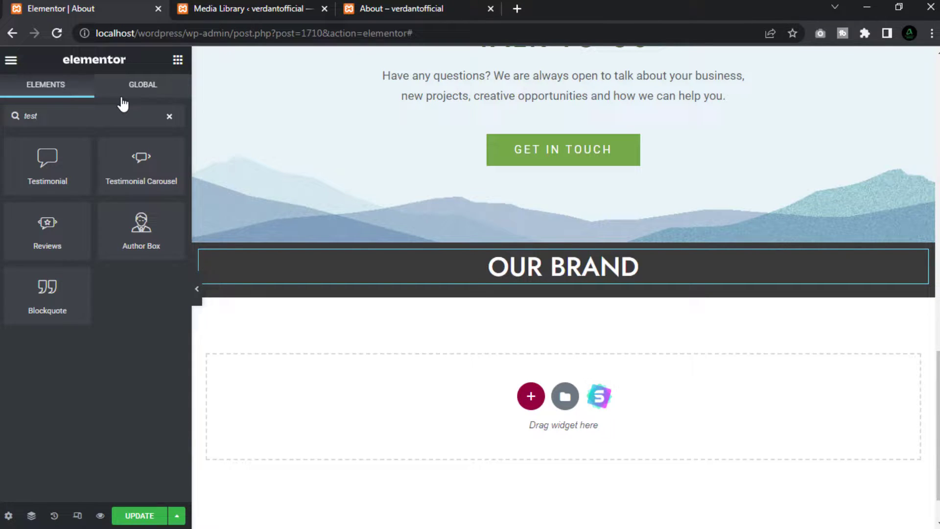
mouse_move(142, 166)
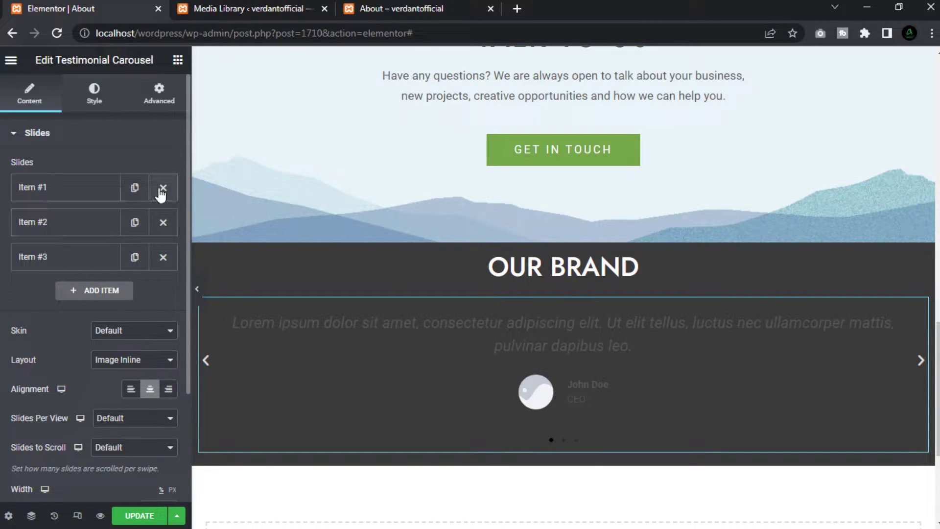
click(162, 187)
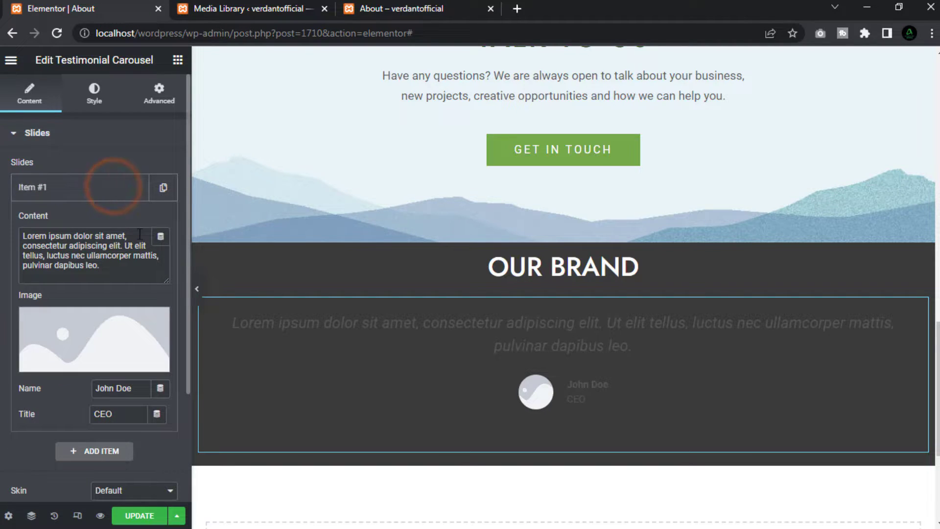
click(93, 337)
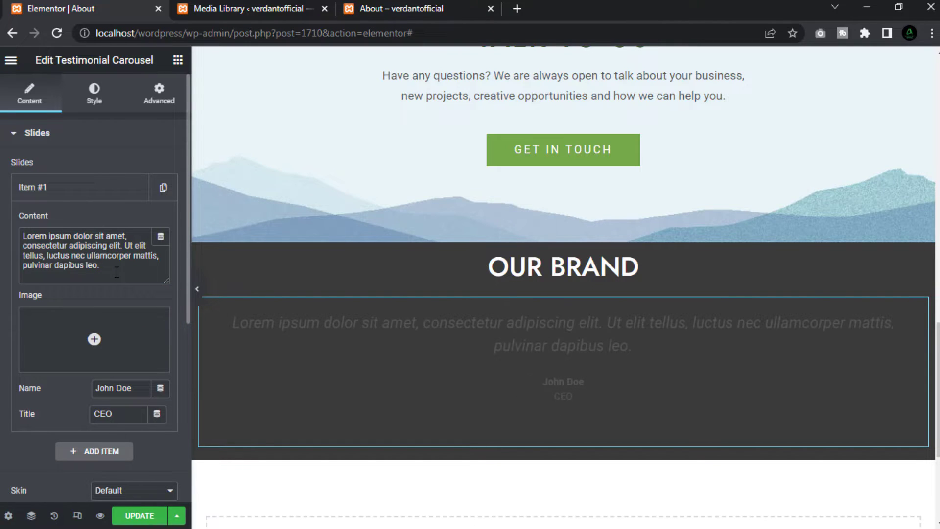
triple_click(90, 250)
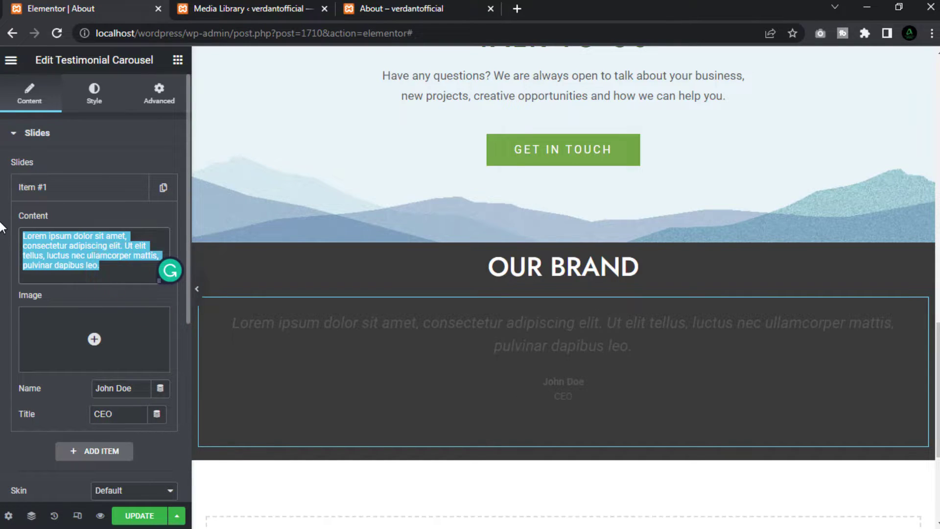
key(Delete)
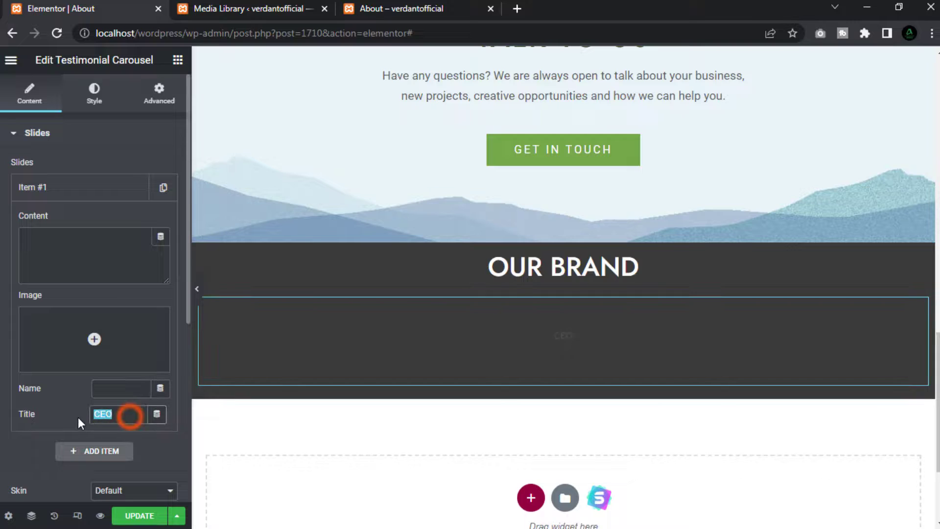
key(Delete)
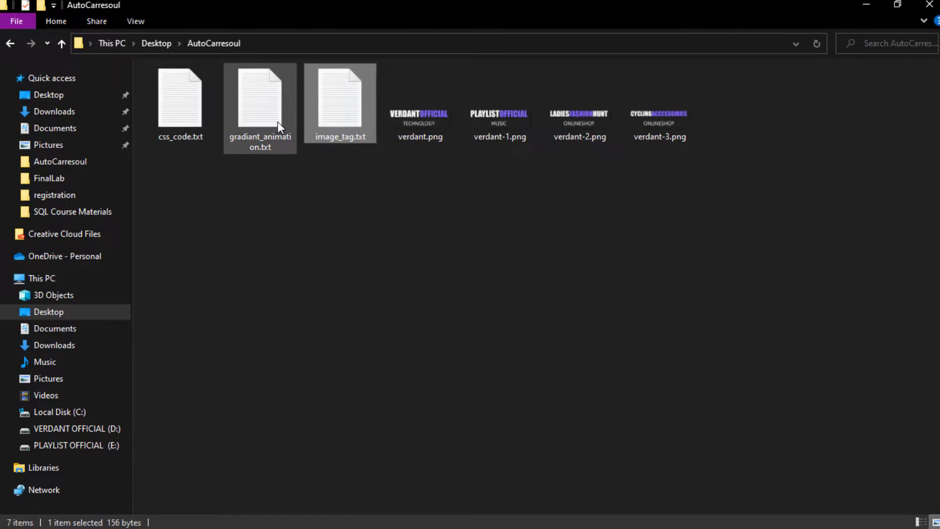
Step: Copy the verdant.png image tag from image_tag.txt in Notepad
click(340, 99)
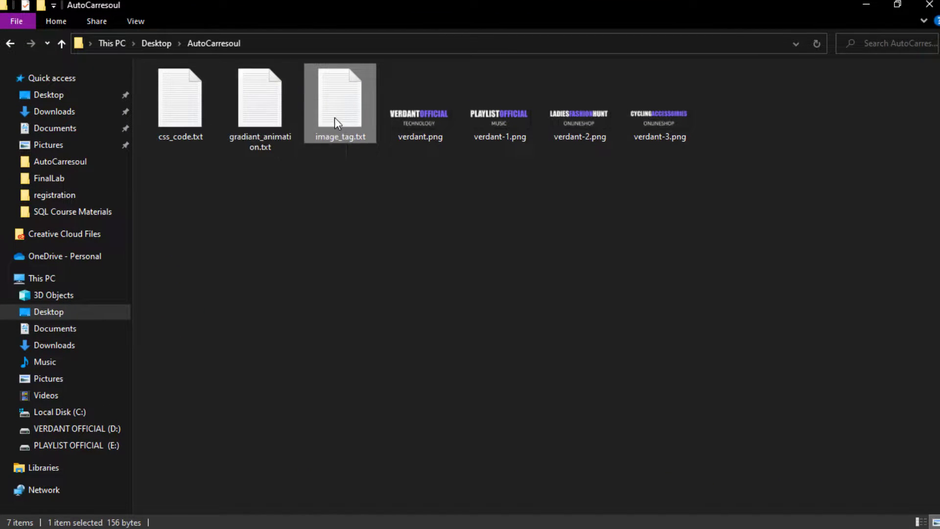
double_click(340, 98)
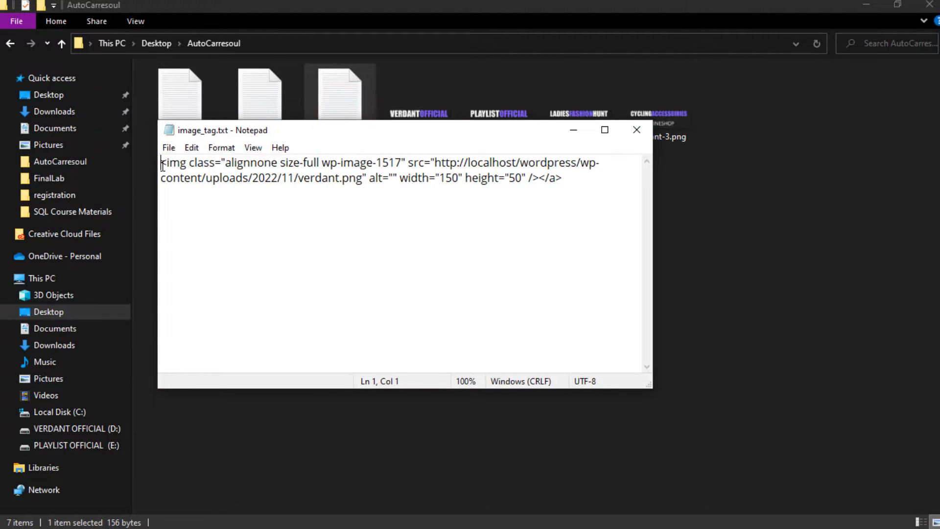
key(ctrl+a)
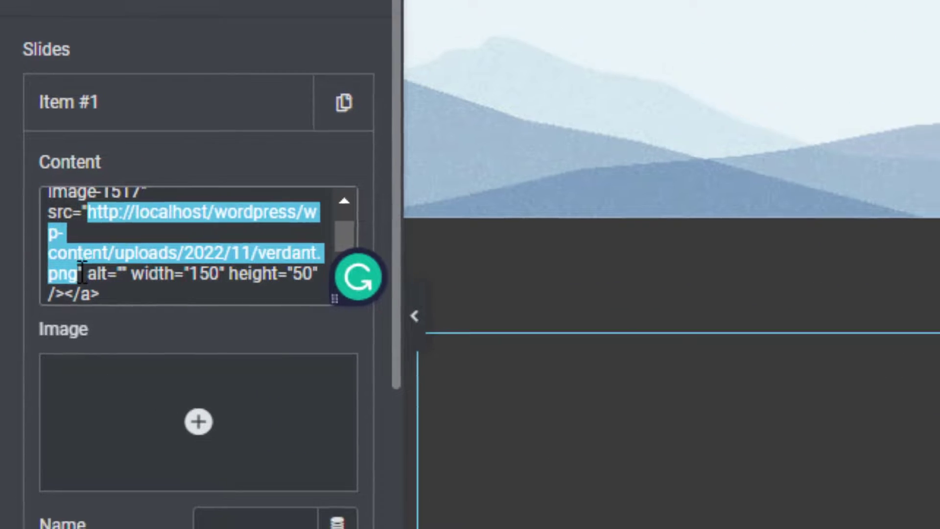
Step: Add three more carousel slides and expand Item #2's settings
click(243, 11)
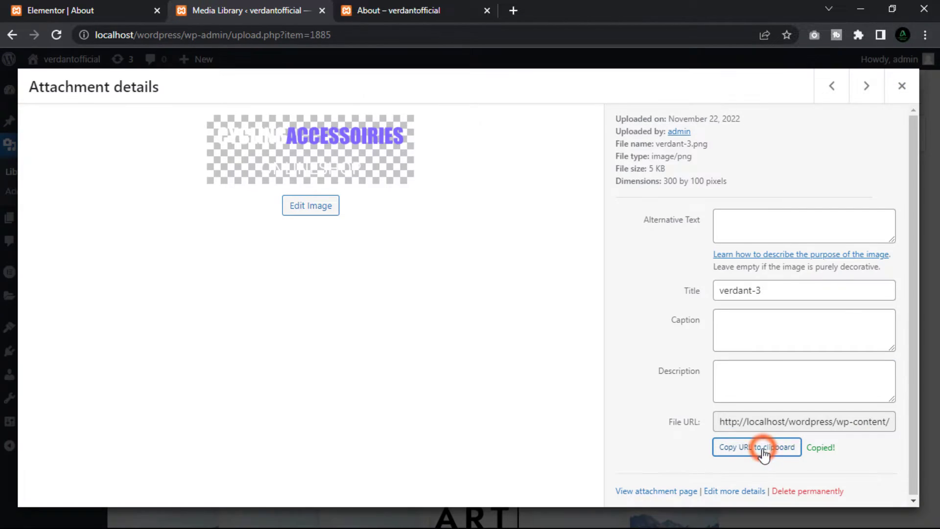
click(56, 10)
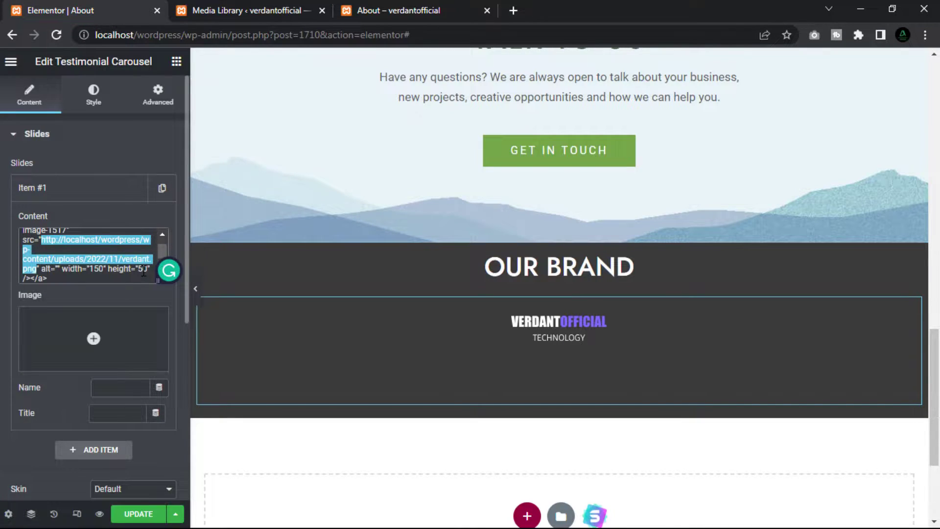
click(93, 449)
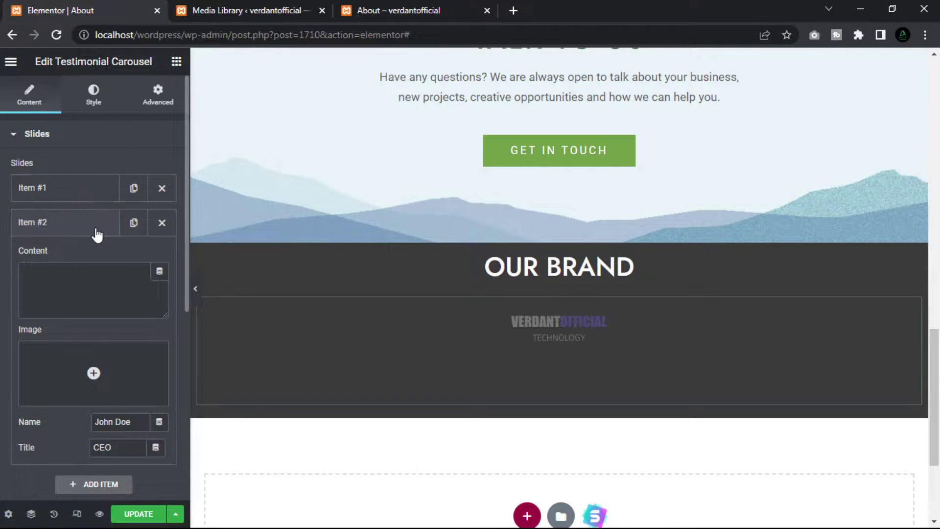
click(93, 483)
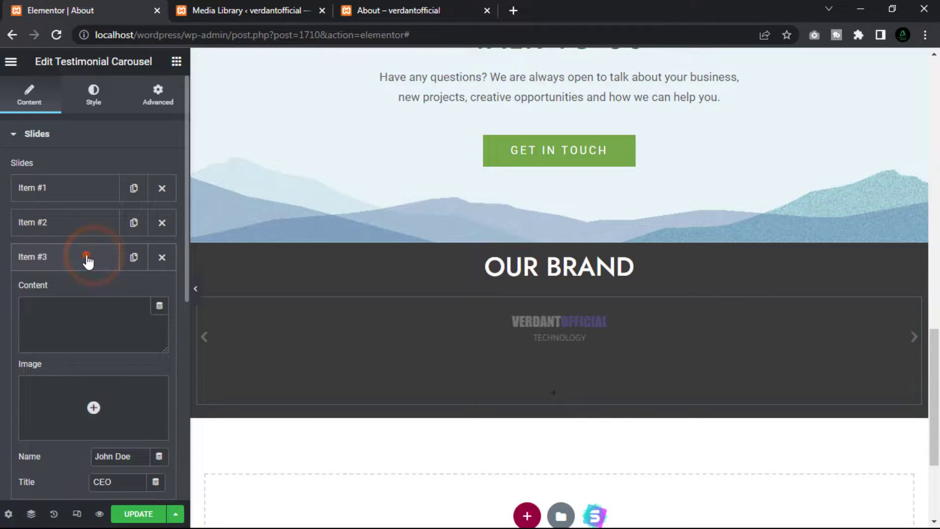
click(93, 324)
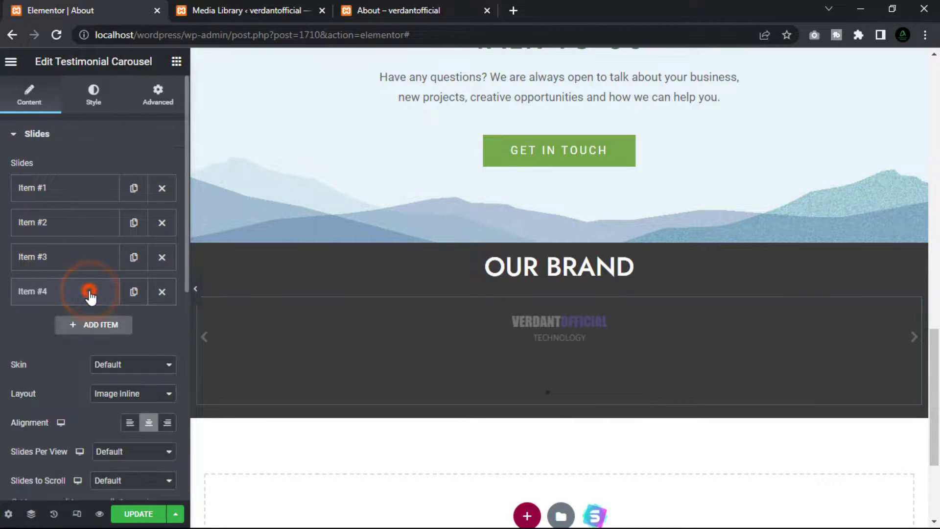
click(65, 222)
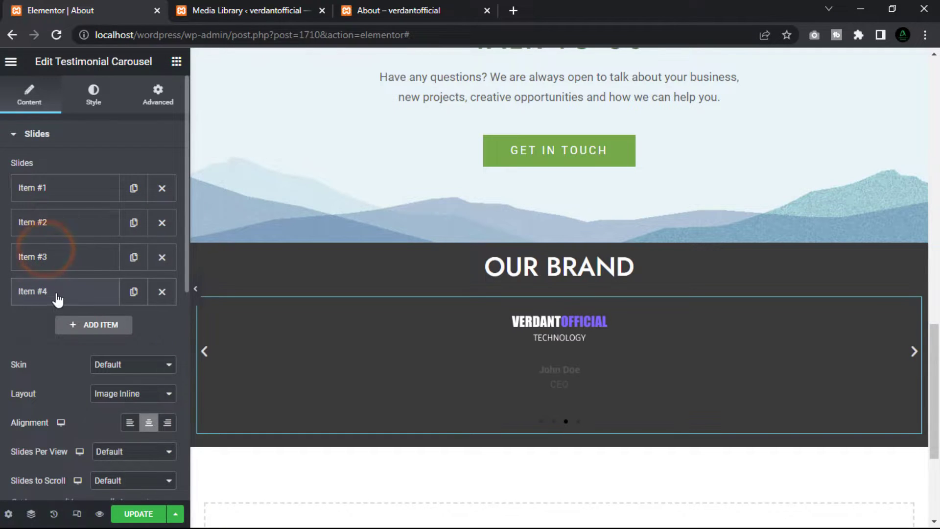
click(33, 290)
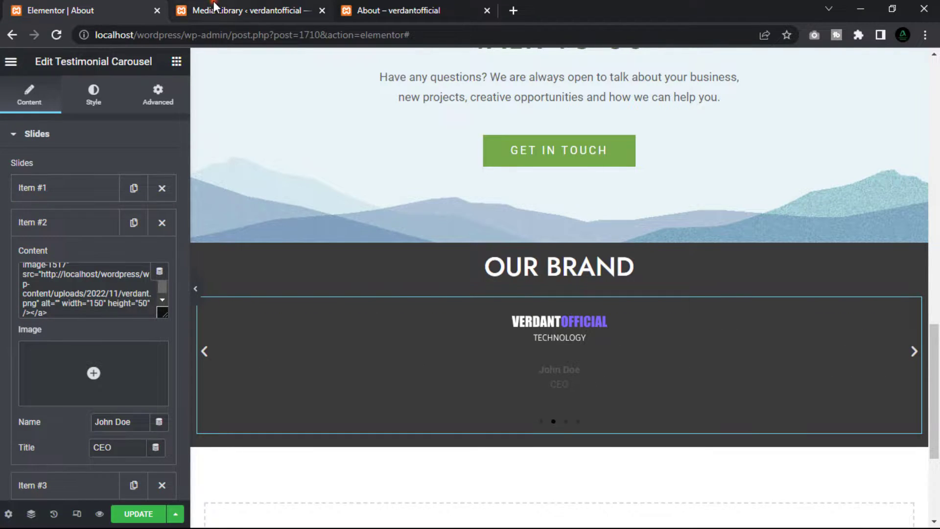
Step: Replace the second slide's image address with the verdant-3 logo URL
click(246, 10)
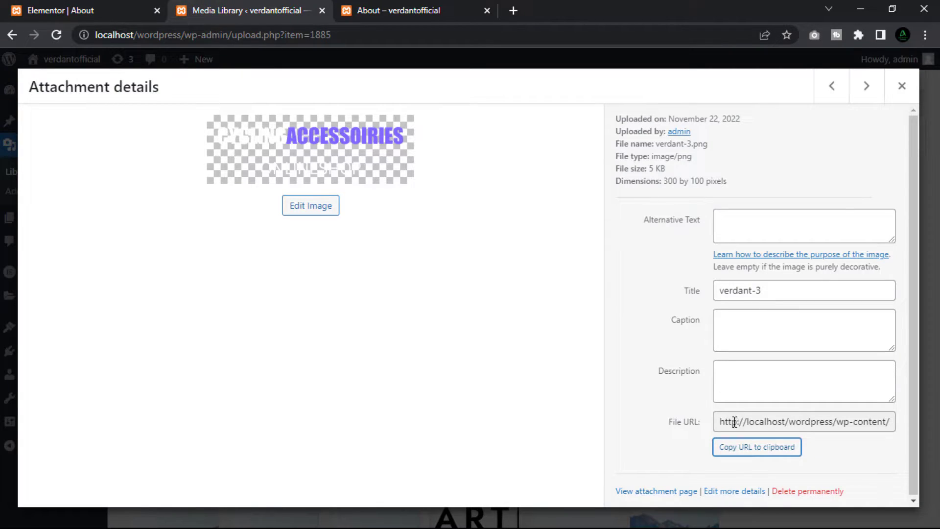
click(755, 446)
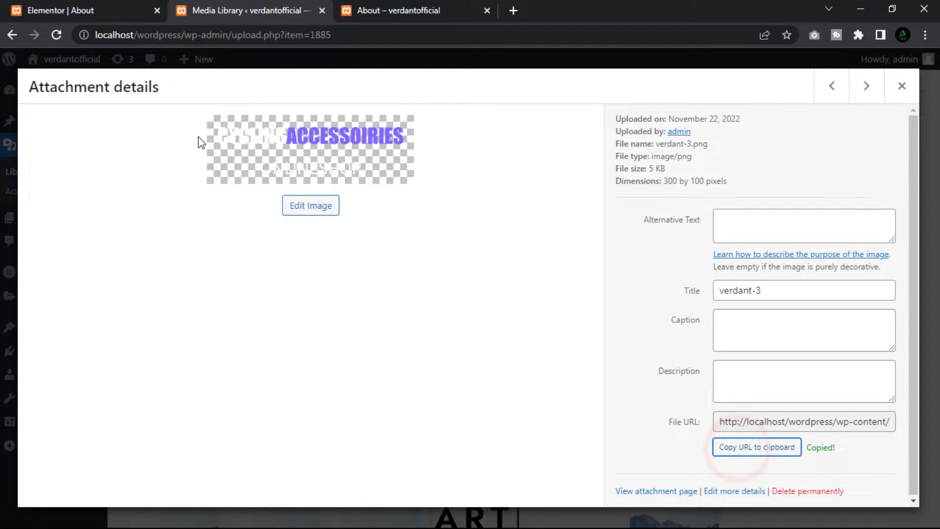
click(60, 10)
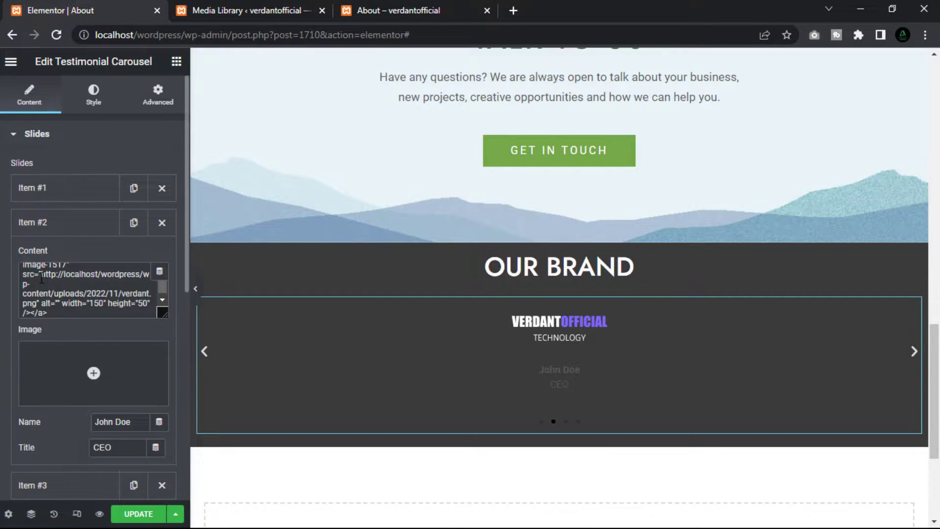
click(42, 274)
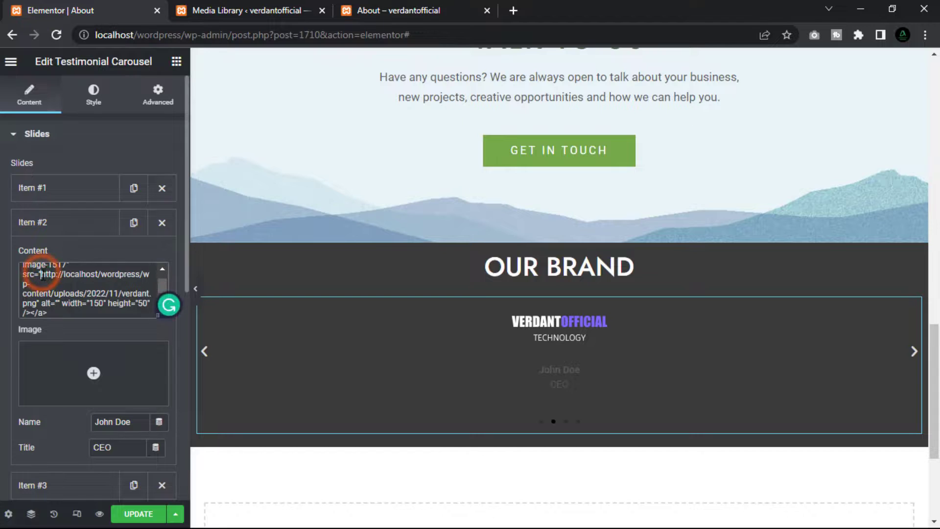
drag(40, 274, 47, 293)
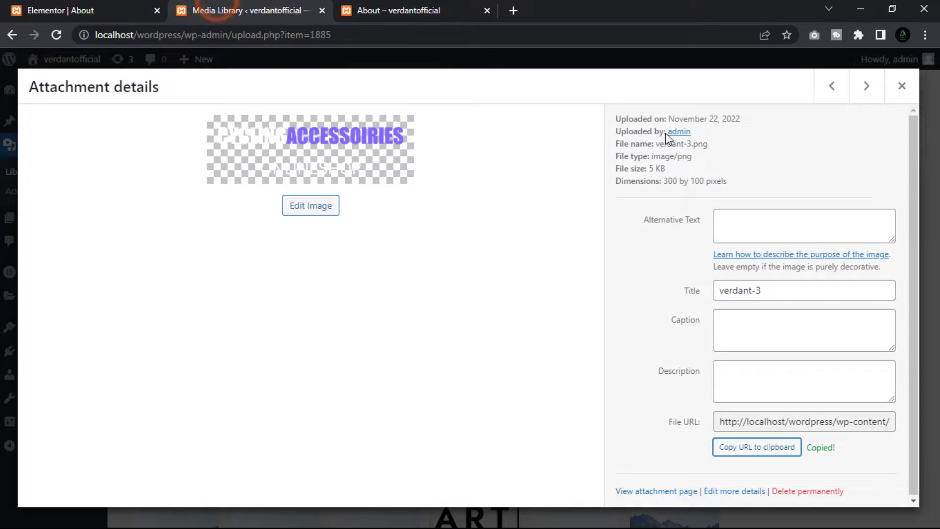
Step: Point the third and fourth slides at the verdant-2 and verdant-1 logo URLs
click(831, 85)
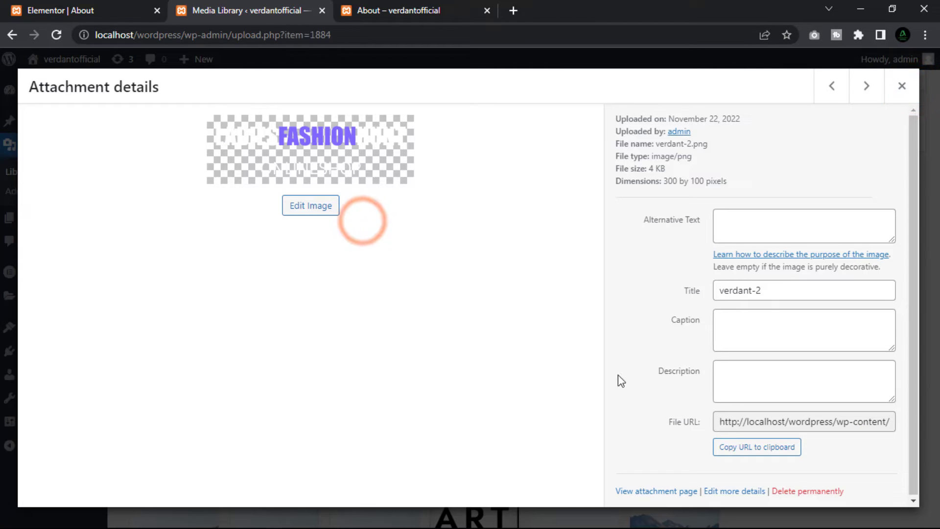
click(83, 10)
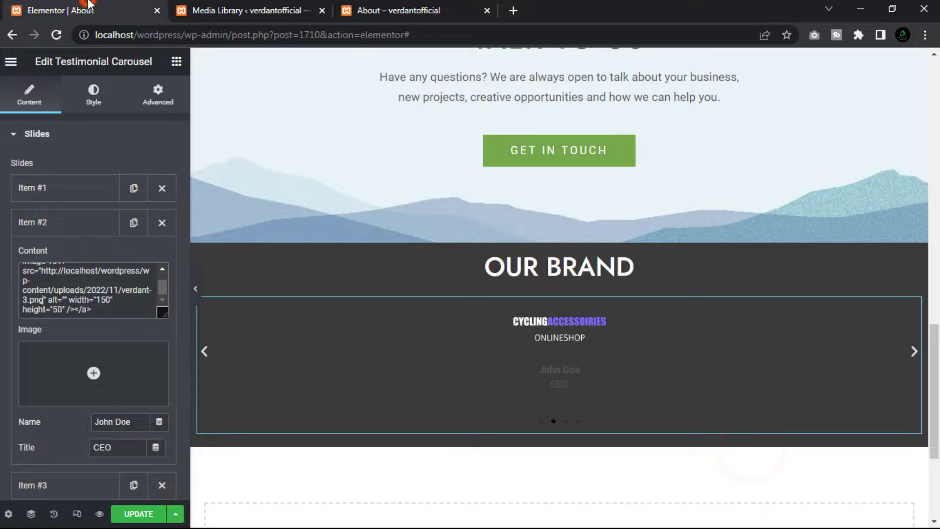
click(33, 257)
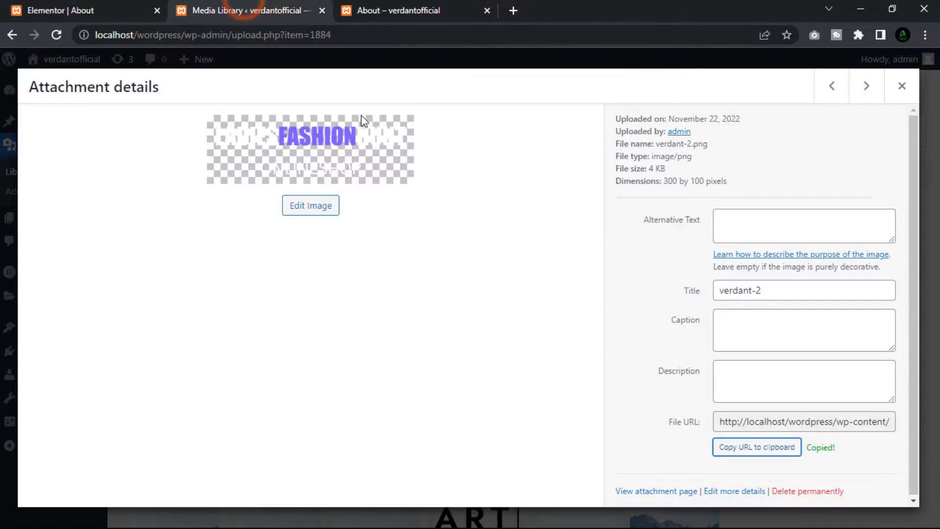
click(831, 86)
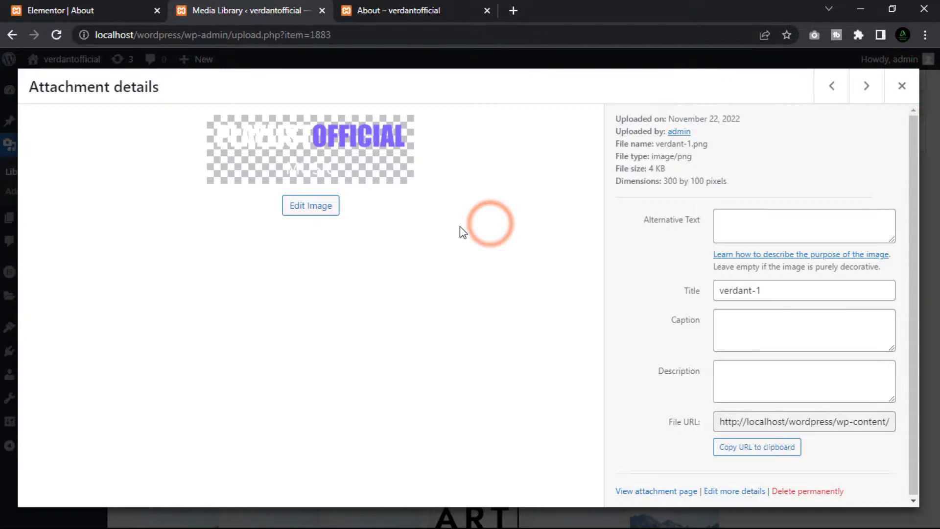
click(57, 10)
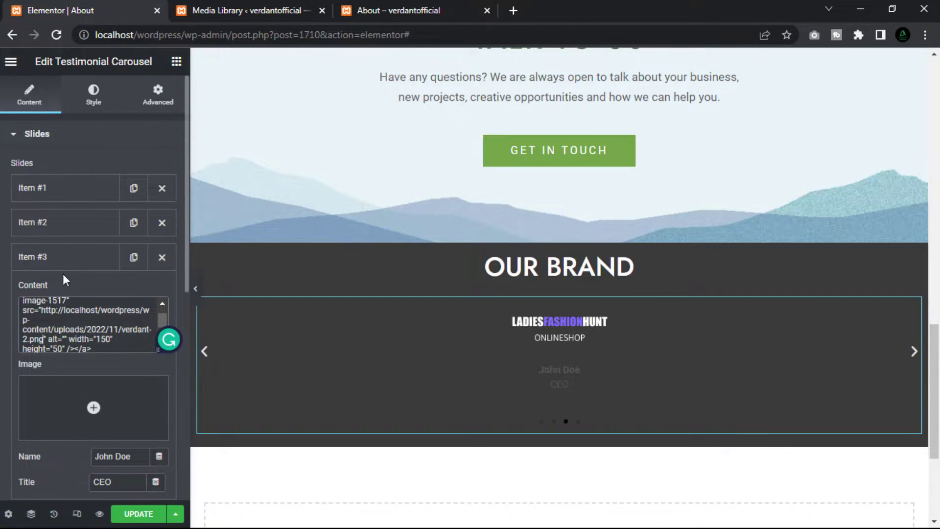
click(133, 257)
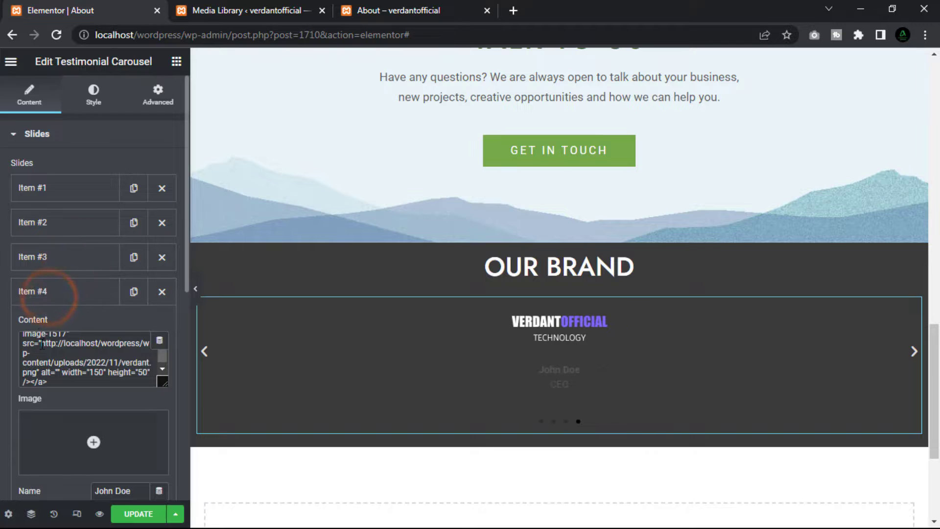
click(42, 345)
text(-1)
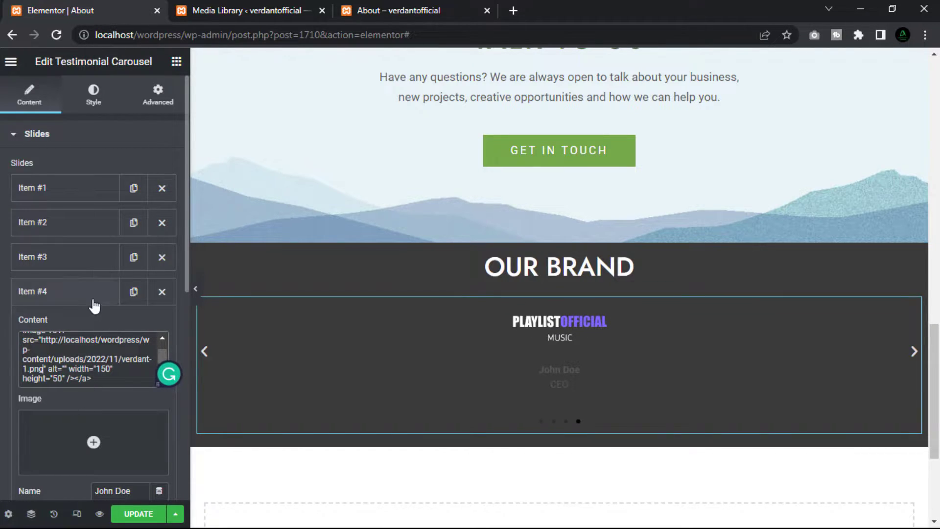
click(33, 291)
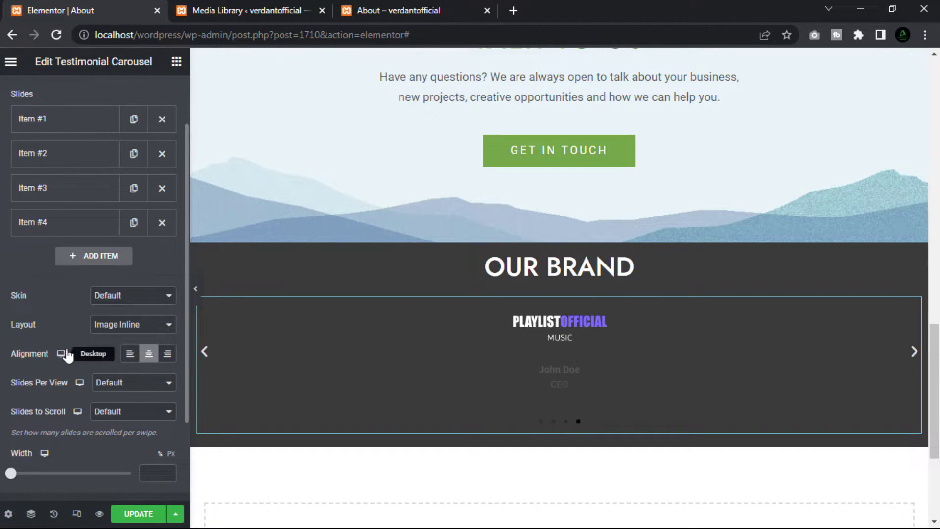
mouse_move(88, 342)
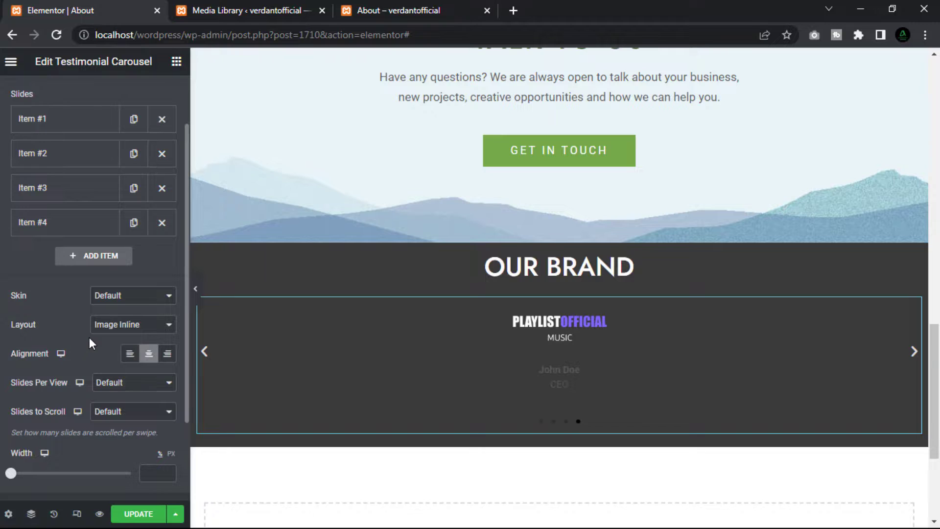
Step: Set the brand carousel to show four slides per view
scroll(down, 3)
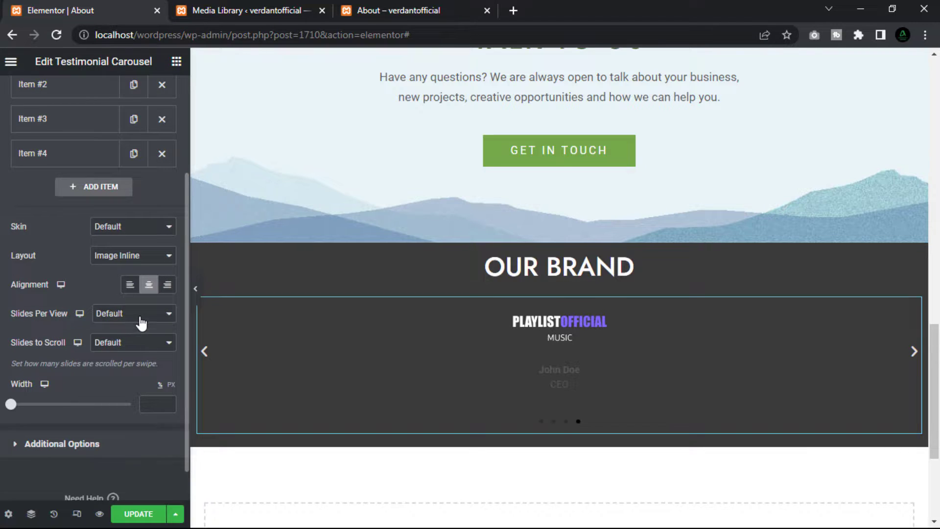
click(132, 312)
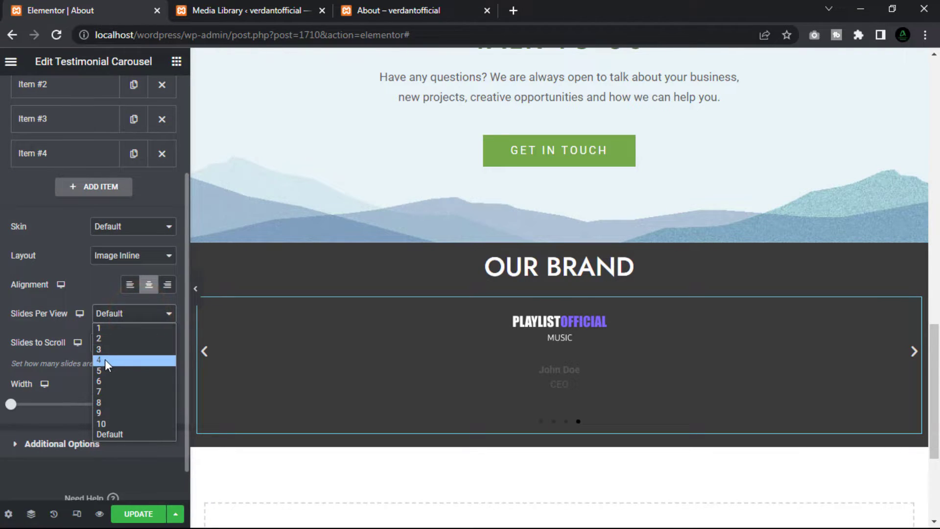
click(99, 360)
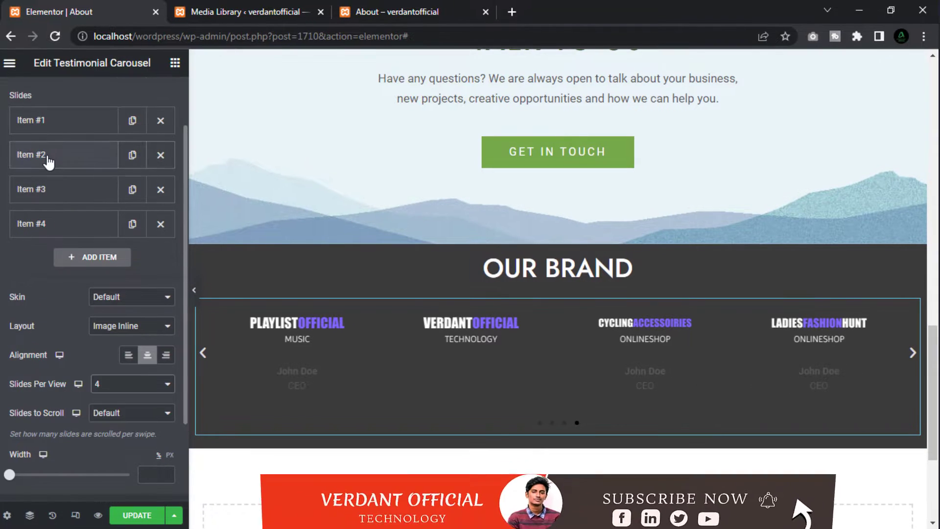
click(48, 154)
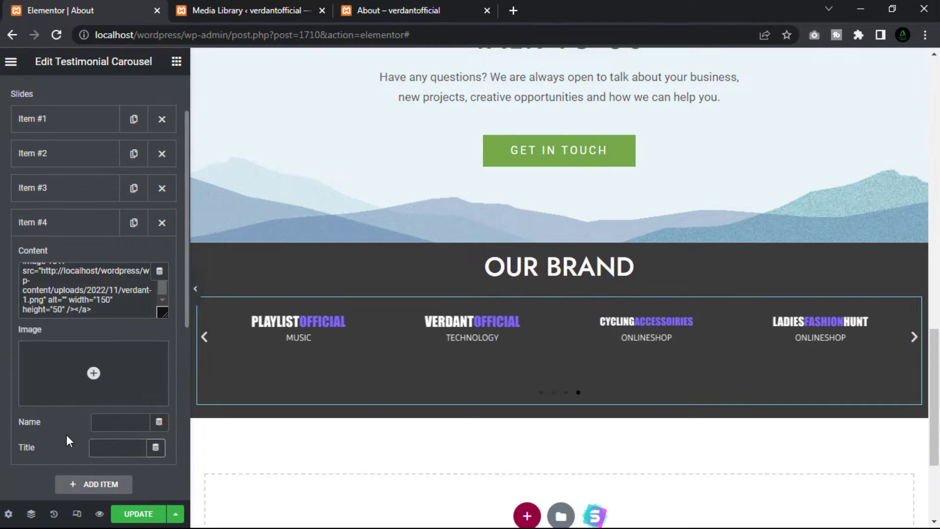
click(33, 222)
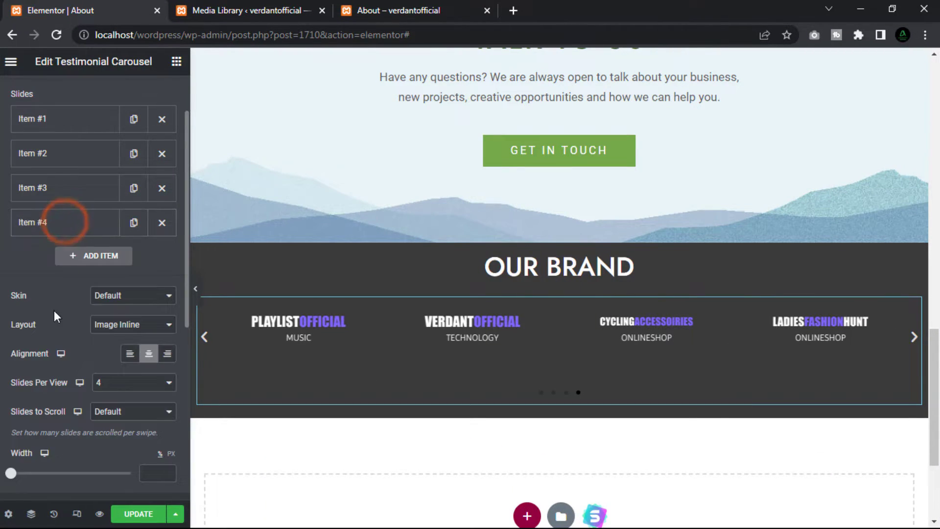
Step: Make the carousel scroll one slide at a time and expand Additional Options
scroll(down, 3)
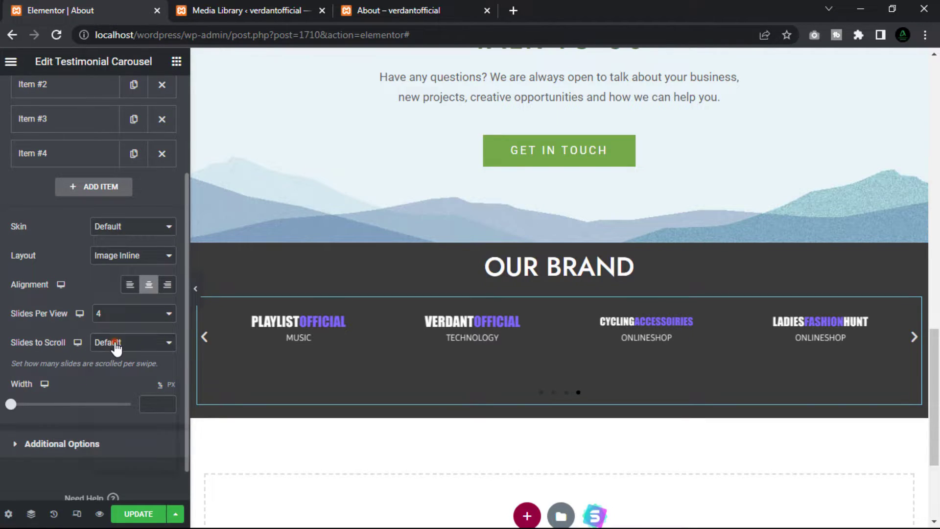
click(131, 341)
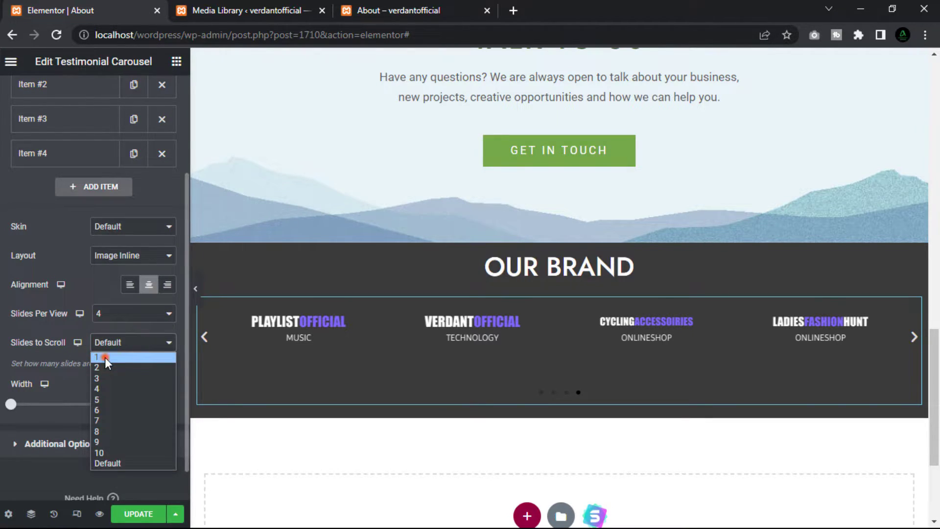
click(106, 357)
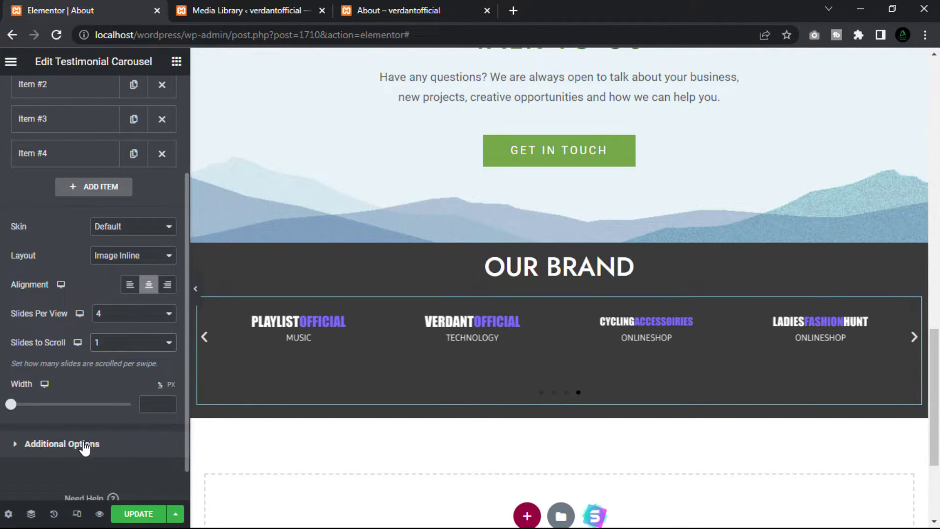
click(62, 443)
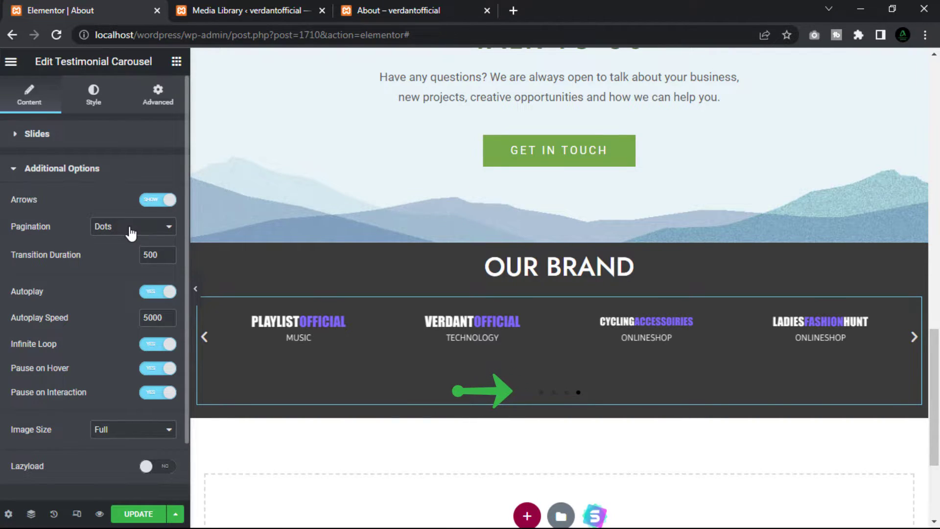
Step: Set pagination to None, transition duration 3600 and autoplay speed 0
click(132, 226)
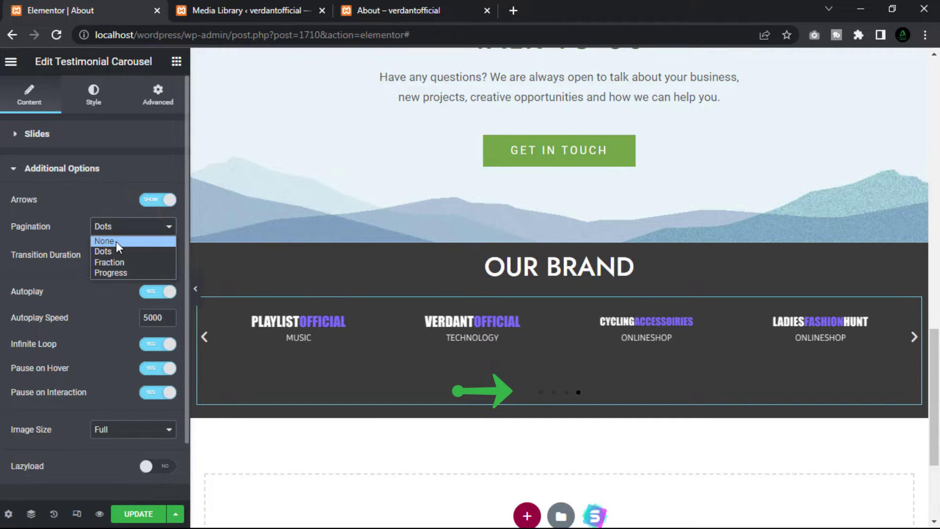
click(104, 240)
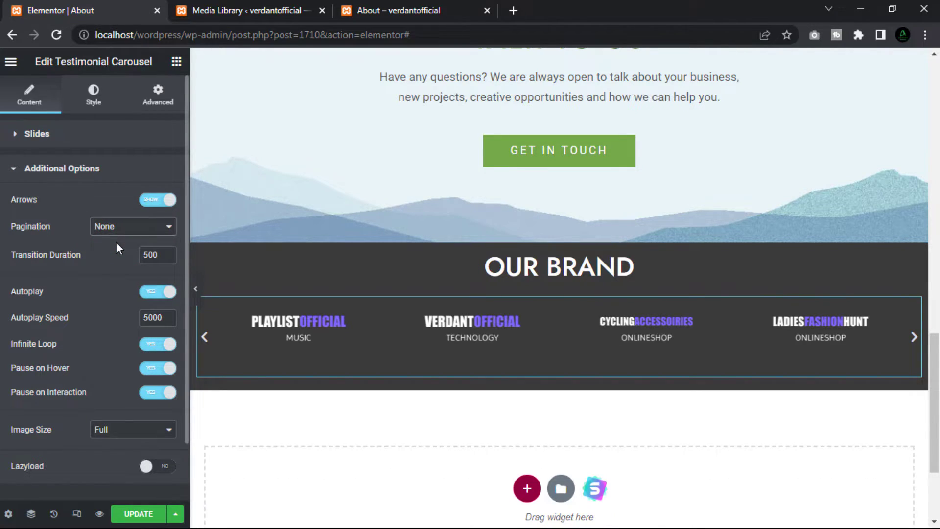
click(152, 254)
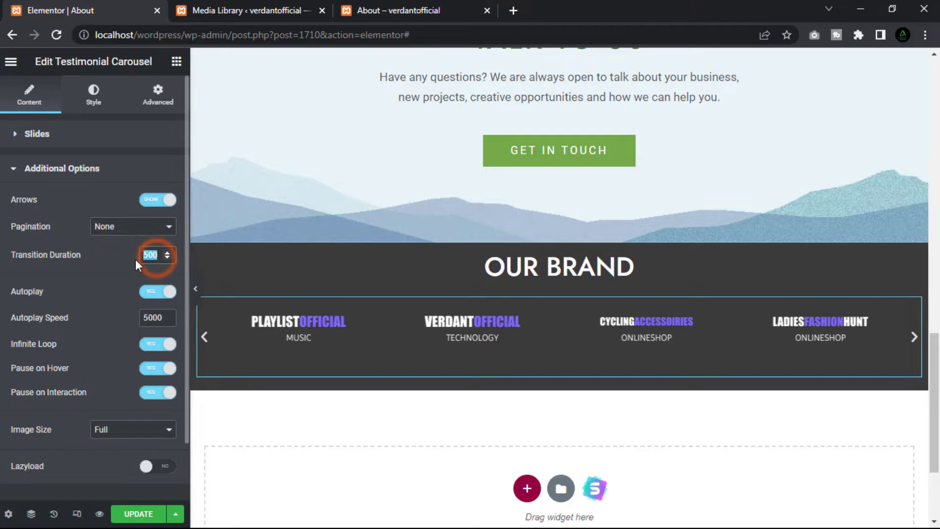
text(3)
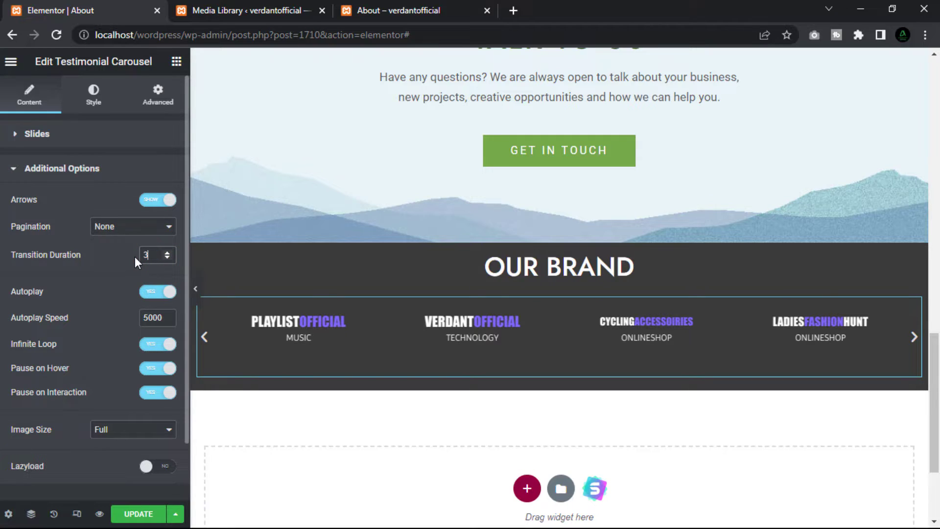
text(600)
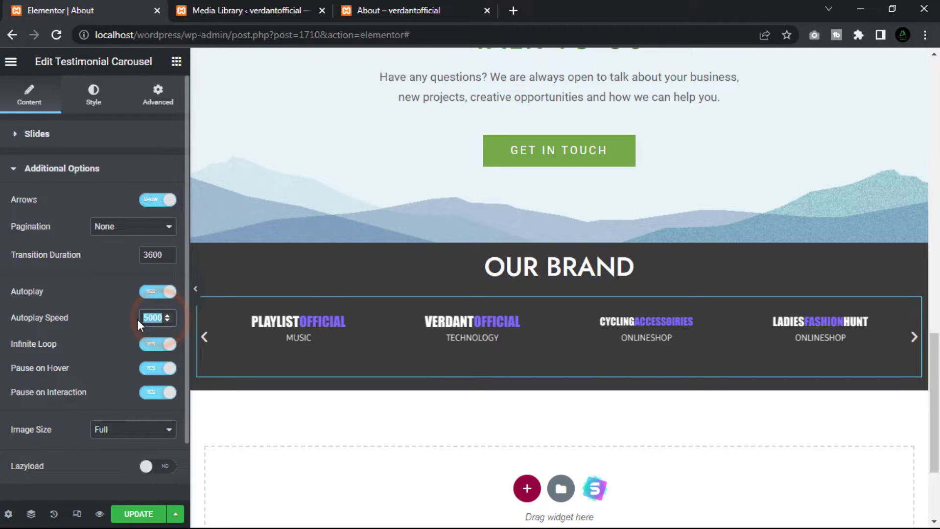
text(0)
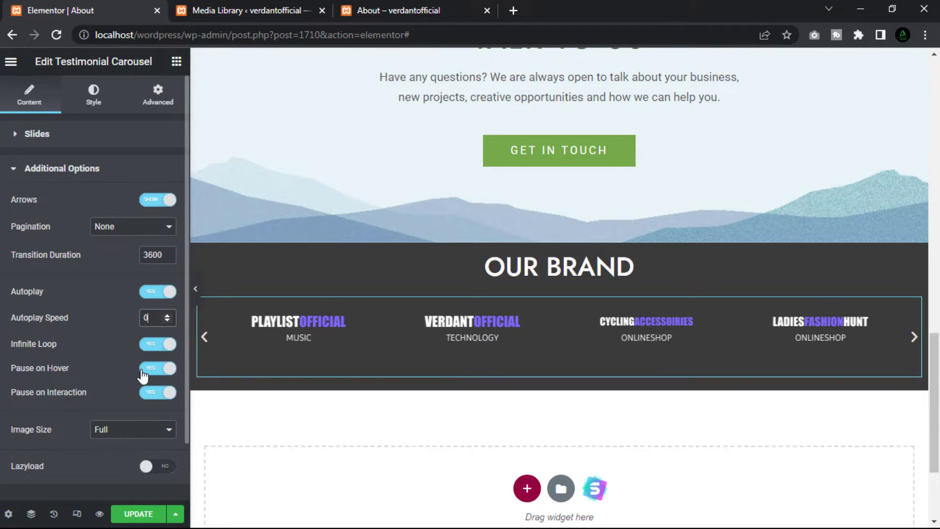
Step: Turn off pause on hover and interaction, enable lazyload, and update the page
click(158, 368)
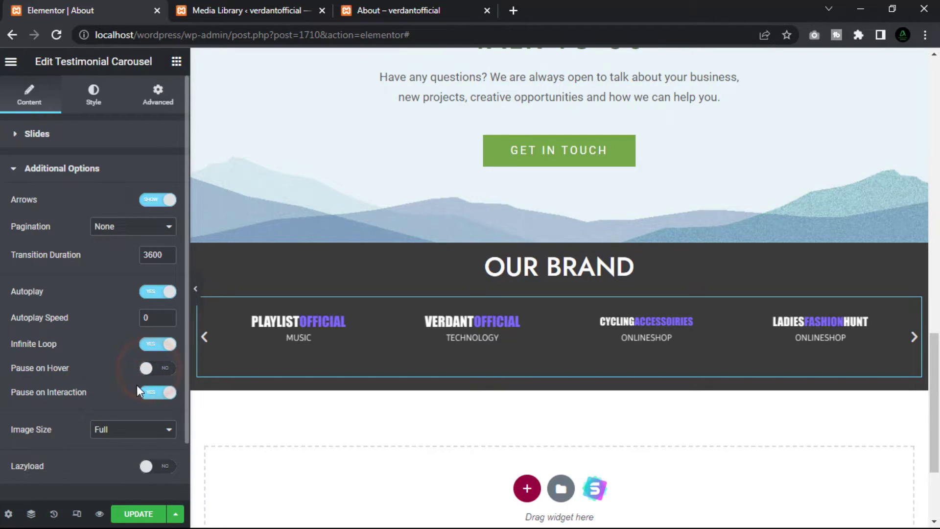
click(157, 391)
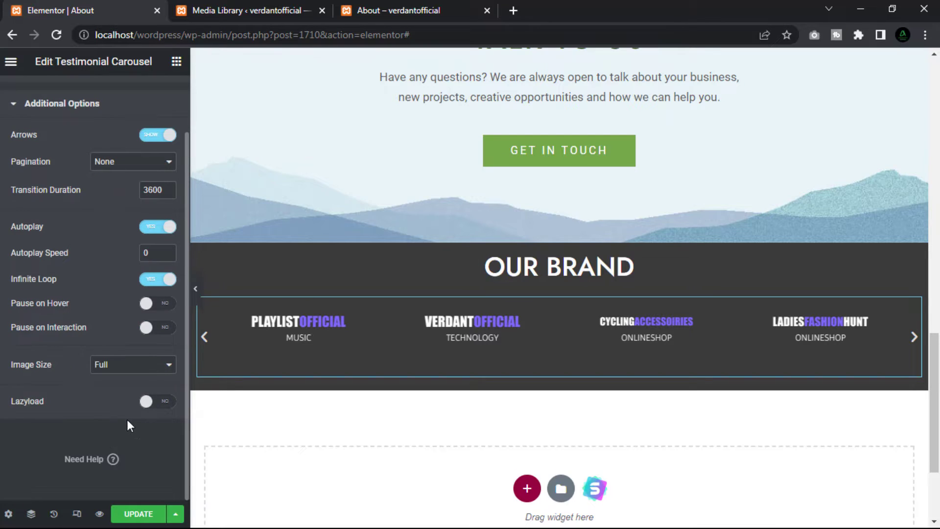
click(158, 401)
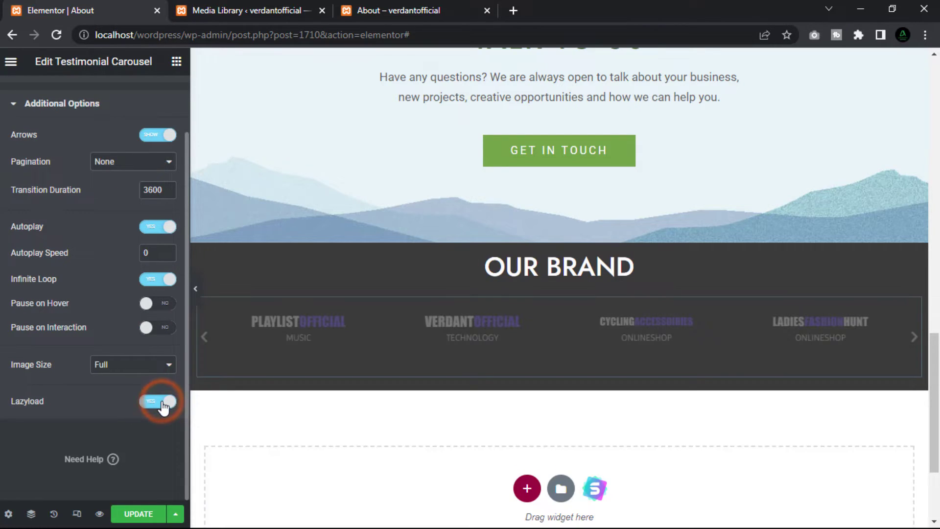
click(158, 400)
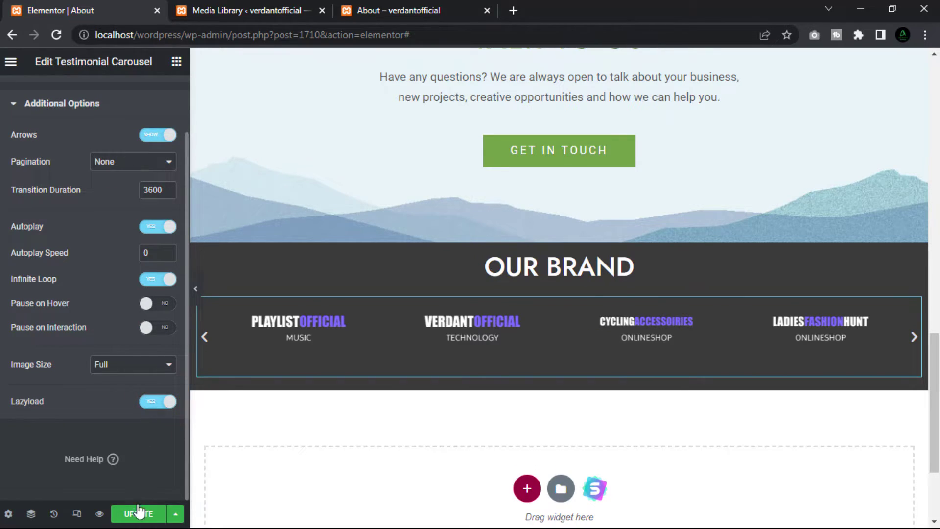
click(137, 513)
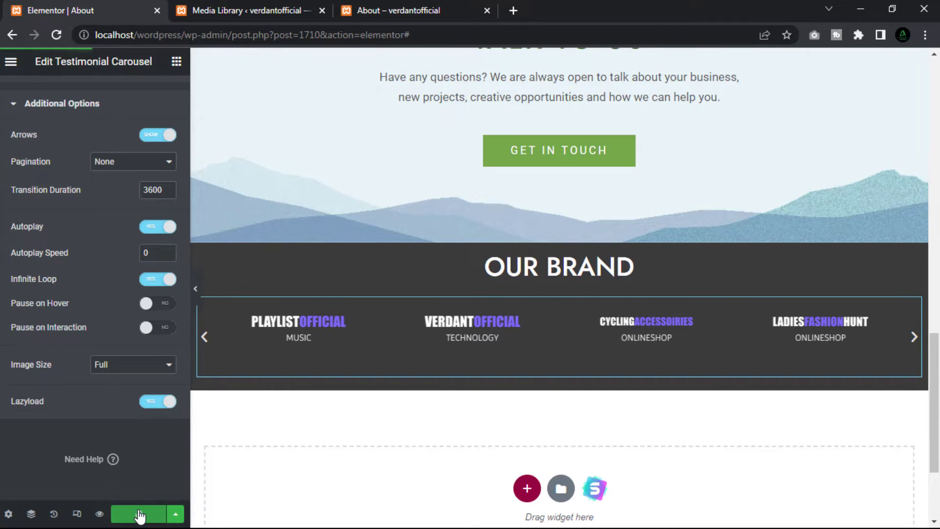
click(399, 10)
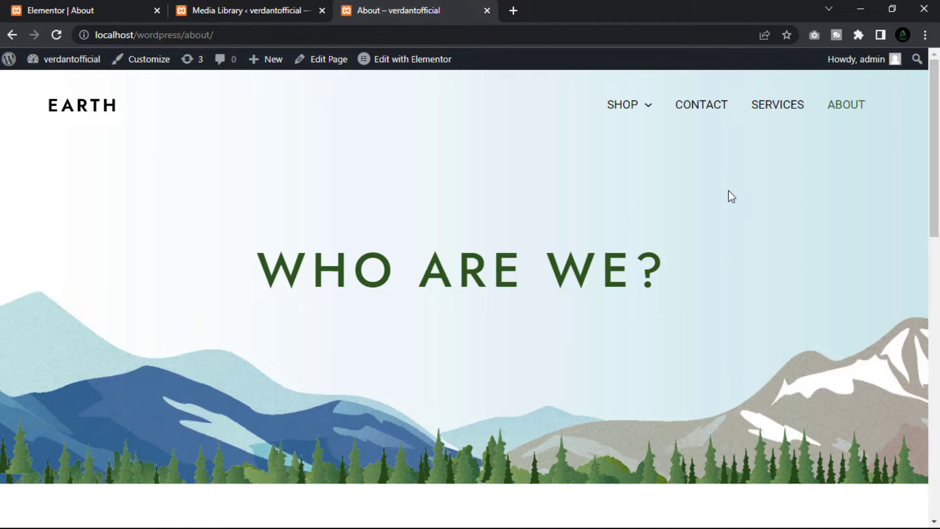
Step: Reload the live About page and scroll down toward the brand carousel
click(845, 105)
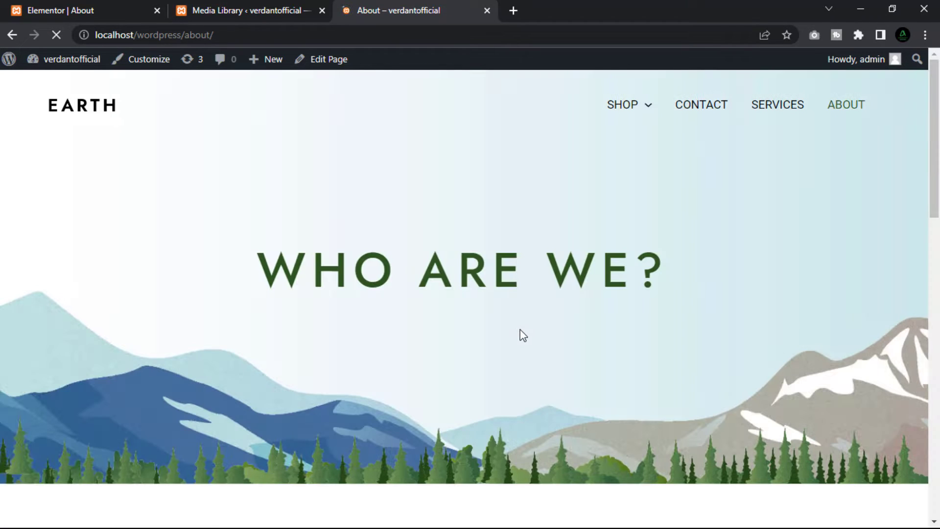
scroll(down, 3)
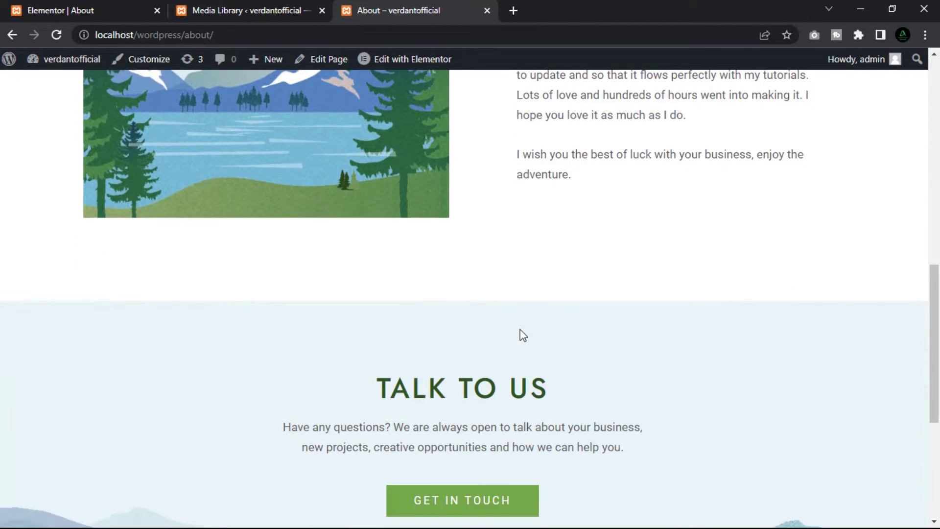
scroll(down, 3)
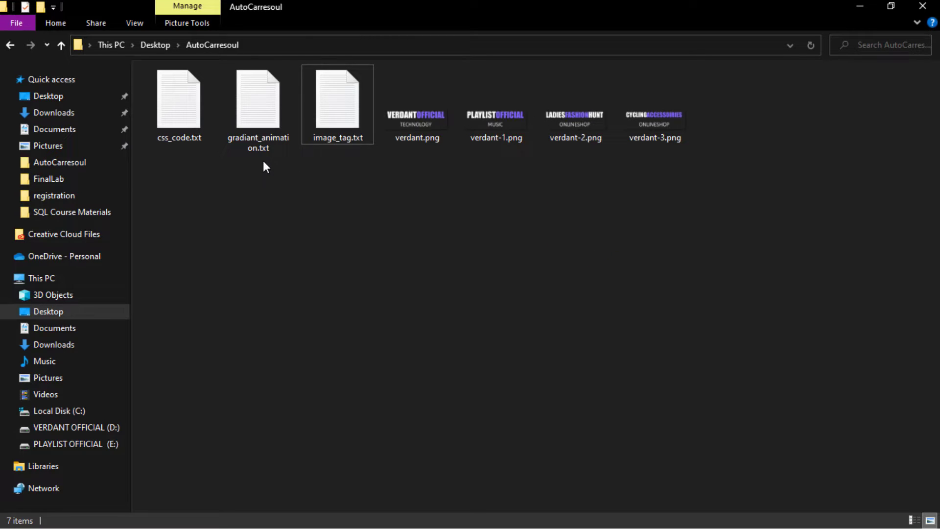
Step: Open css_code.txt in Notepad and select its swiper-wrapper linear-timing CSS for copying
click(179, 99)
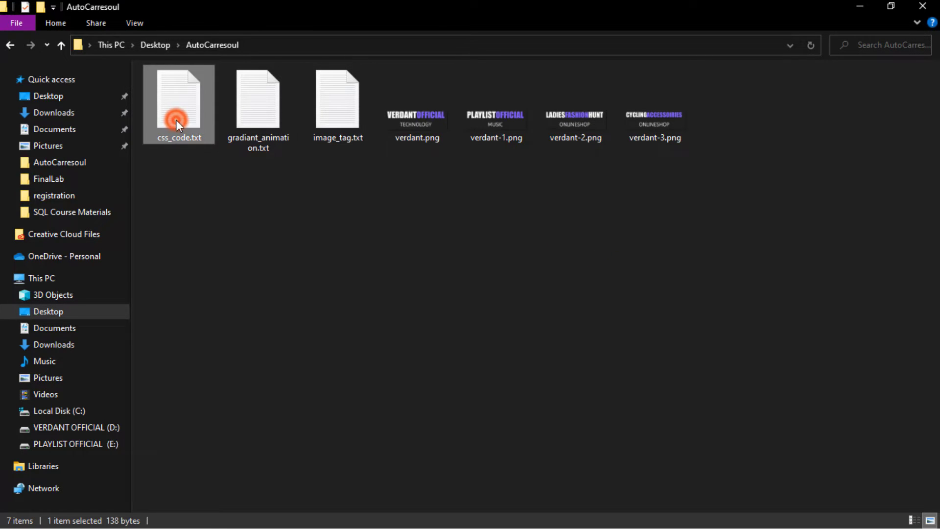
double_click(178, 104)
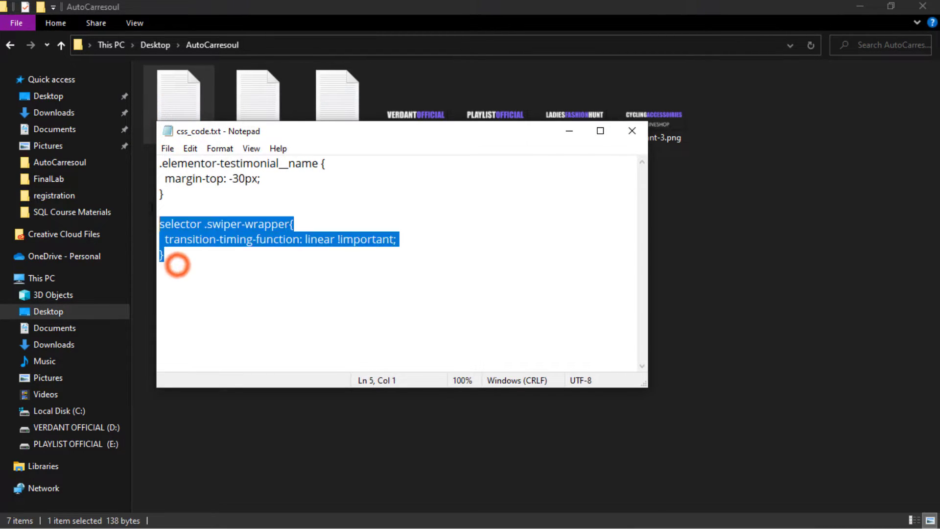
key(ctrl+a)
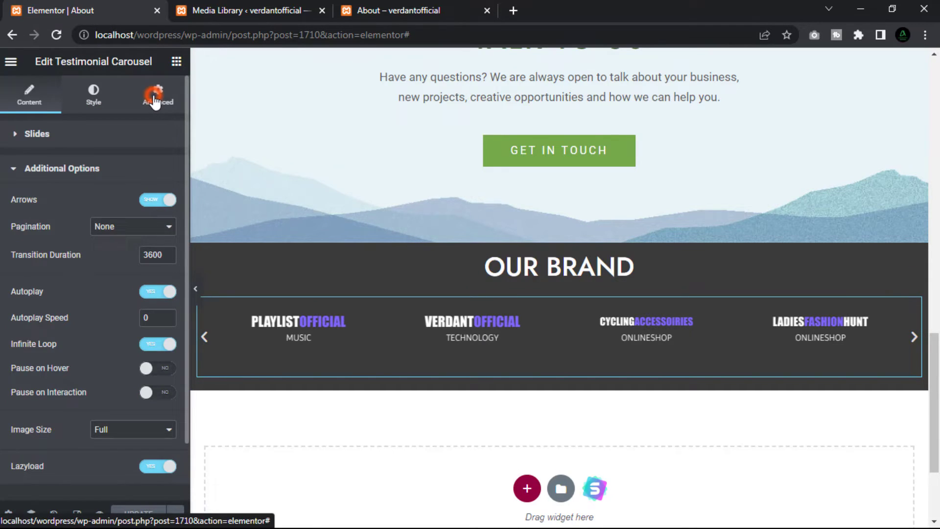
Step: Paste the testimonial-name and linear swiper-wrapper rules into the carousel's Custom CSS, update, and view the About page
click(157, 94)
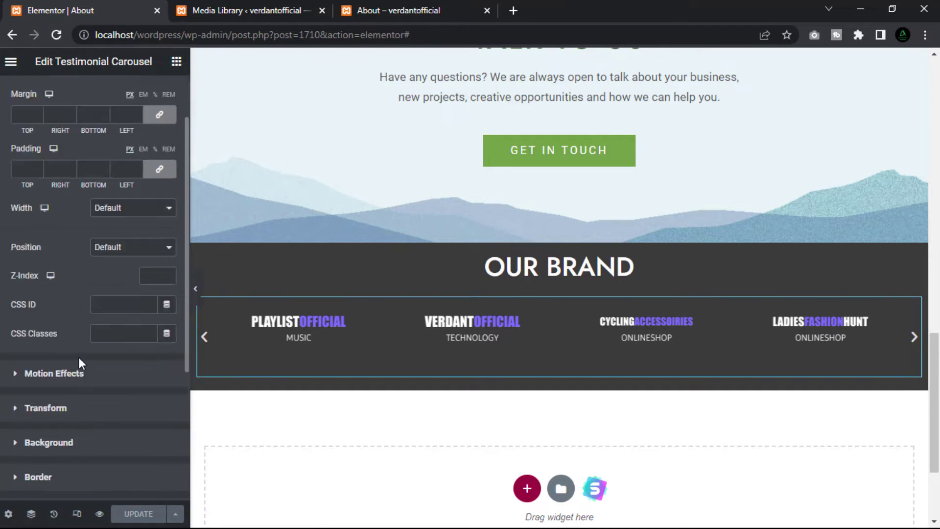
scroll(down, 3)
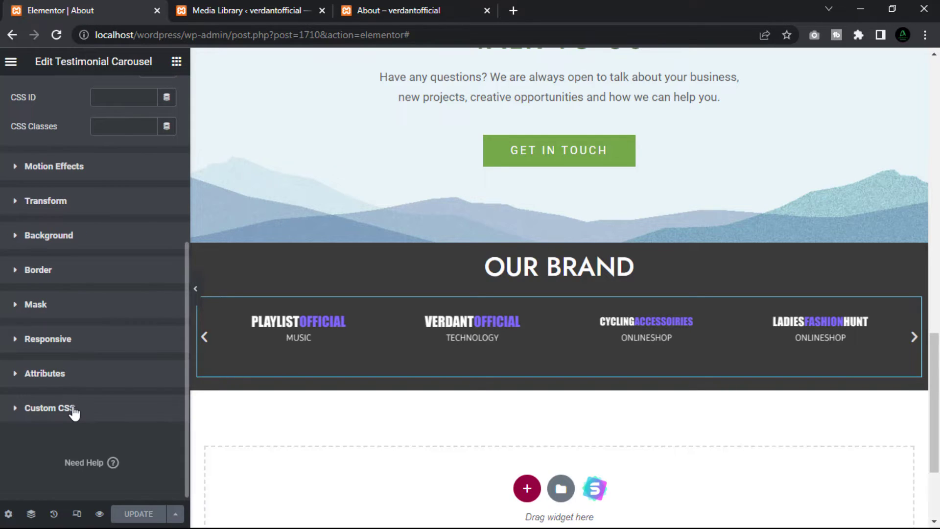
click(50, 407)
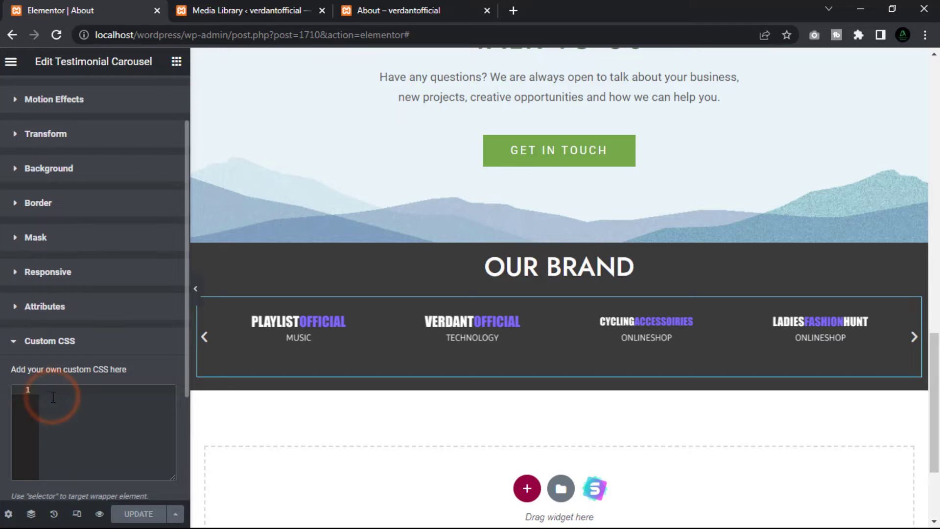
text(.elementor-testimonial__name {)
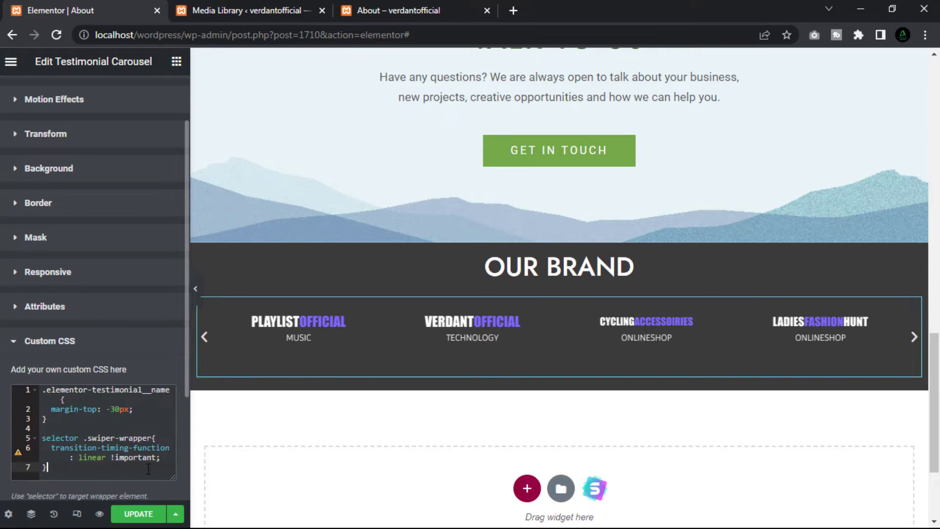
click(138, 514)
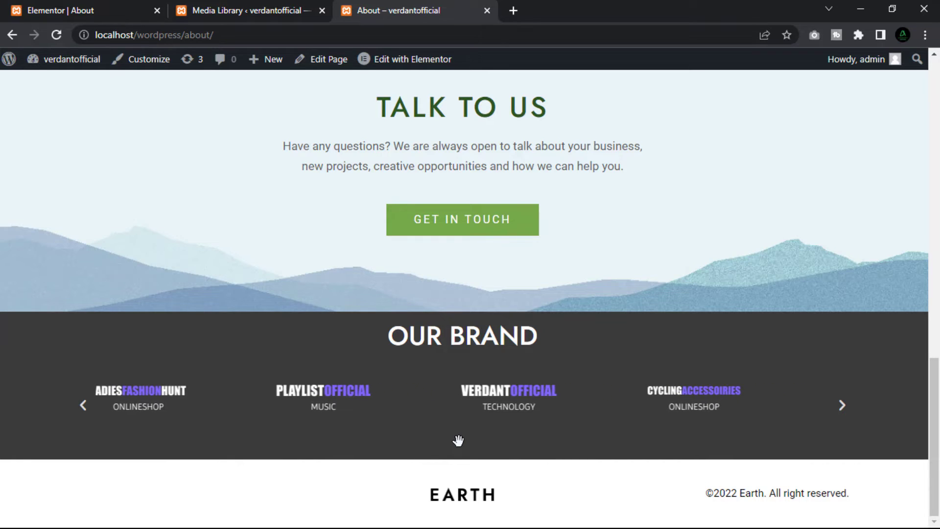
click(841, 405)
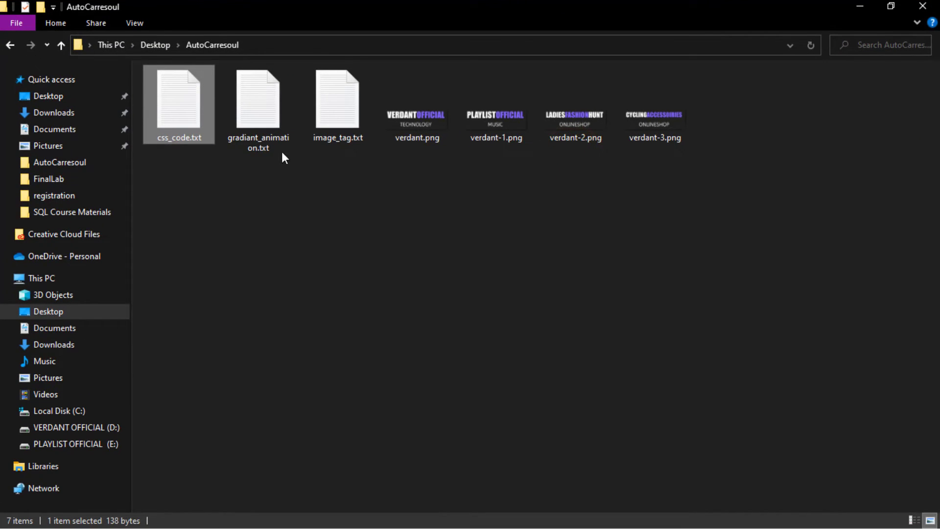
Step: Open gradiant_animation.txt from the AutoCarresoul folder in Notepad
double_click(258, 102)
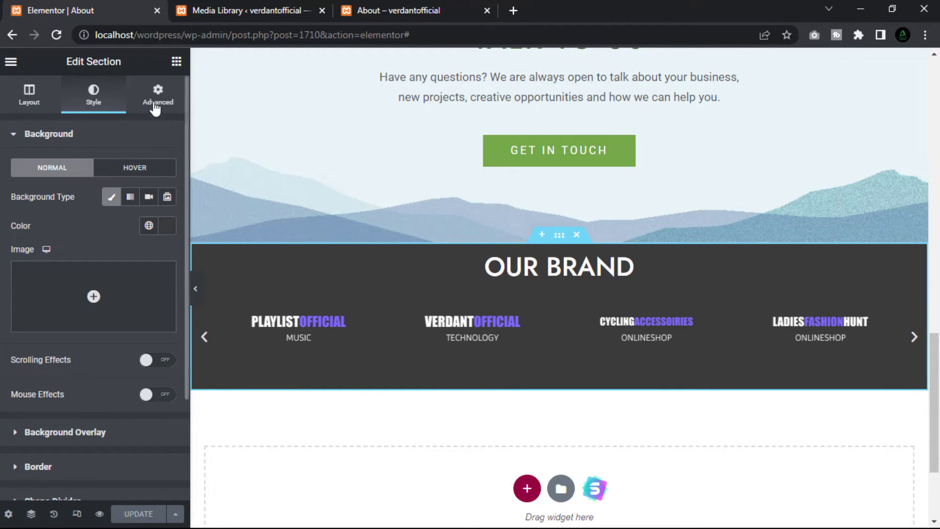
Step: Paste the 20-second animated linear-gradient code into the section's Custom CSS, update, and view the About page
click(157, 94)
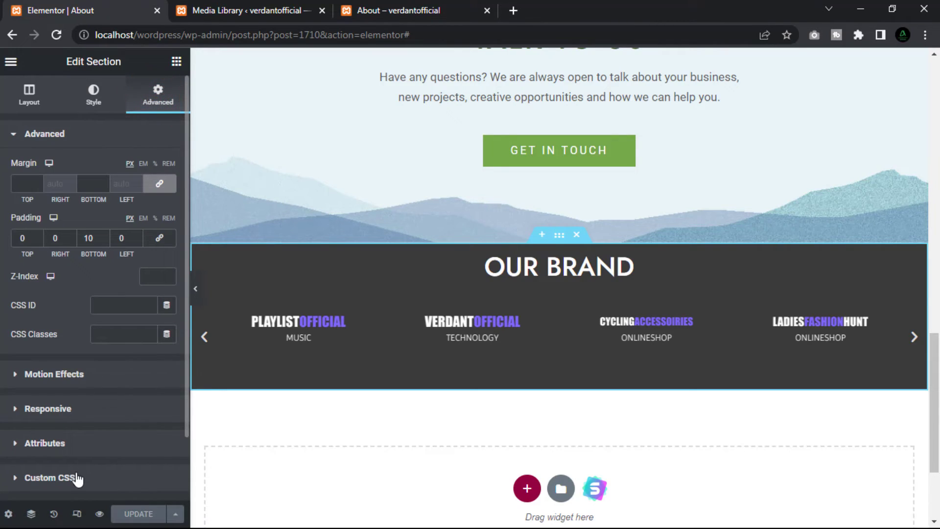
click(50, 478)
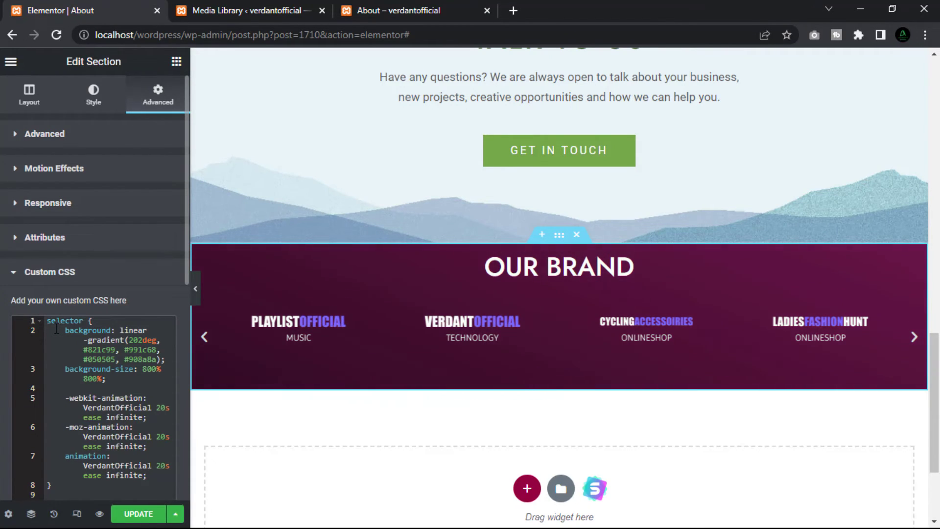
click(137, 513)
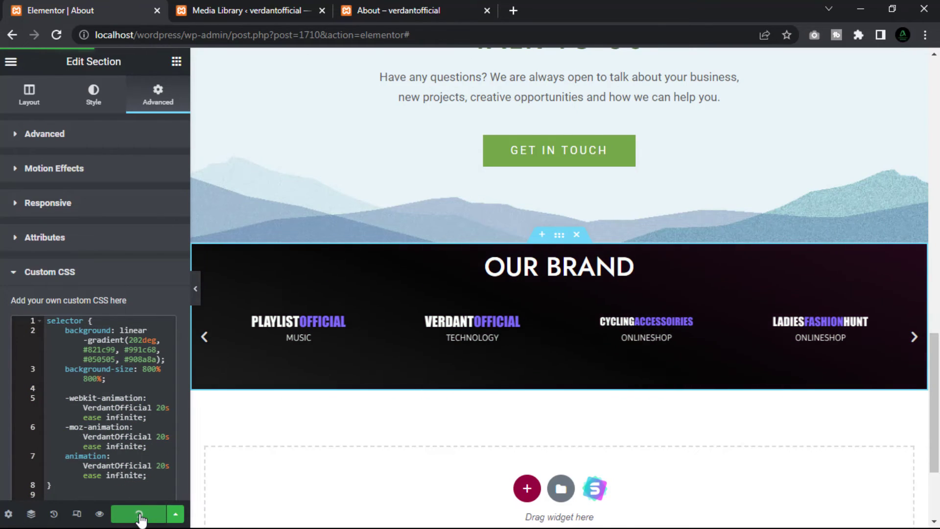
click(138, 513)
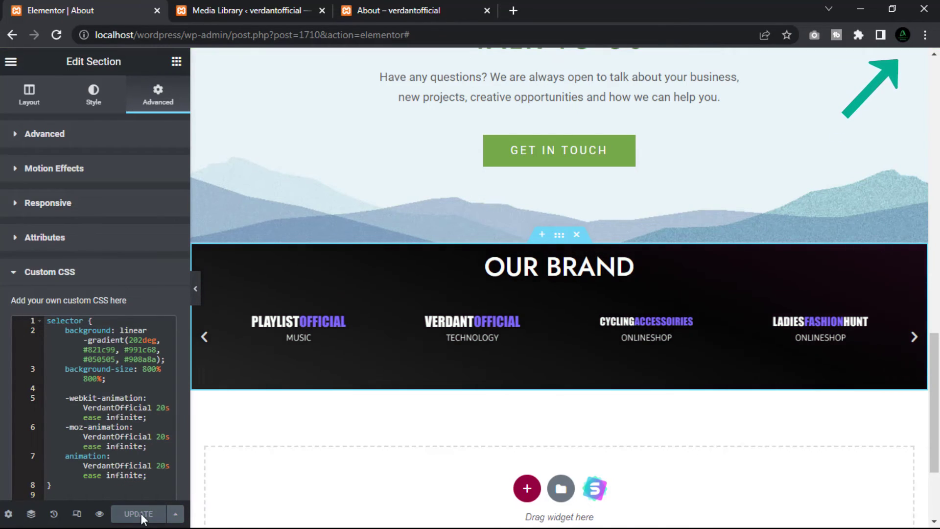
click(390, 10)
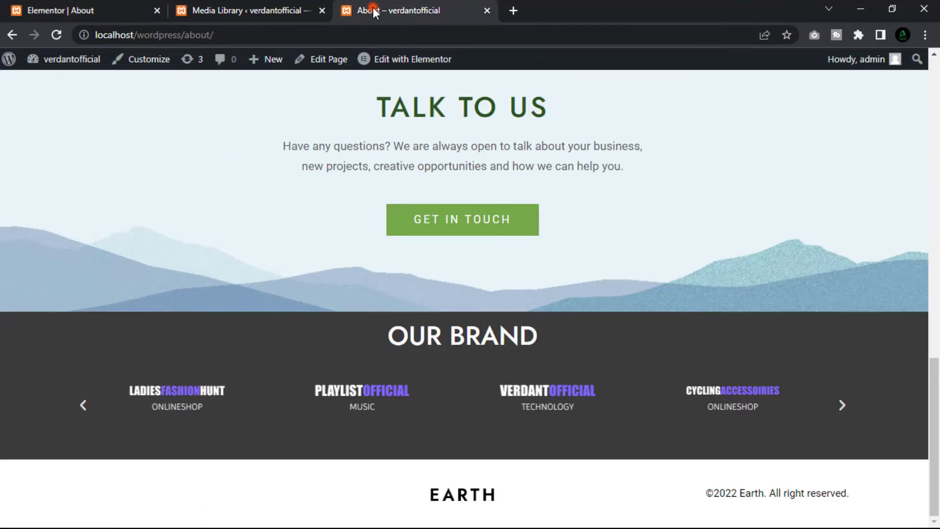